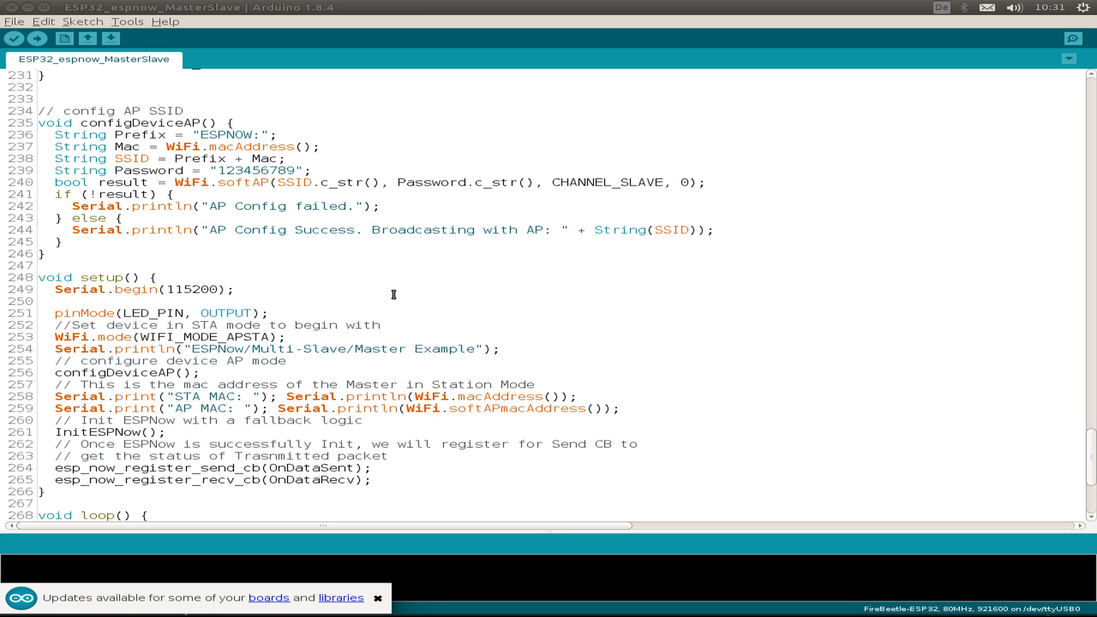
- Walk through the sketch's setup code and highlight the InitESPNow function
click(377, 598)
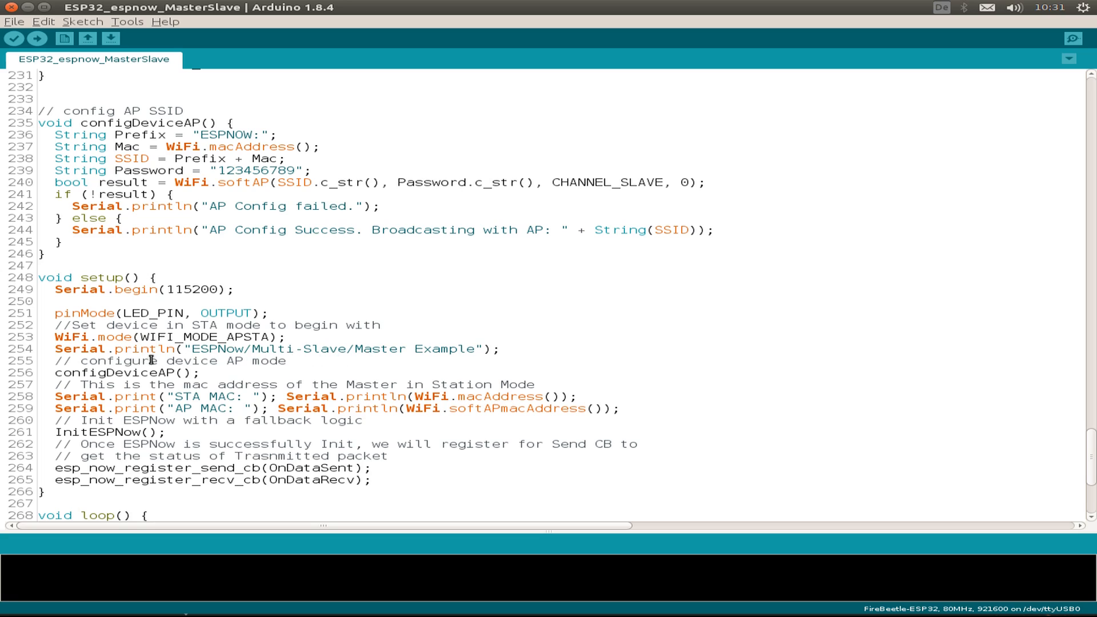
mouse_move(379, 369)
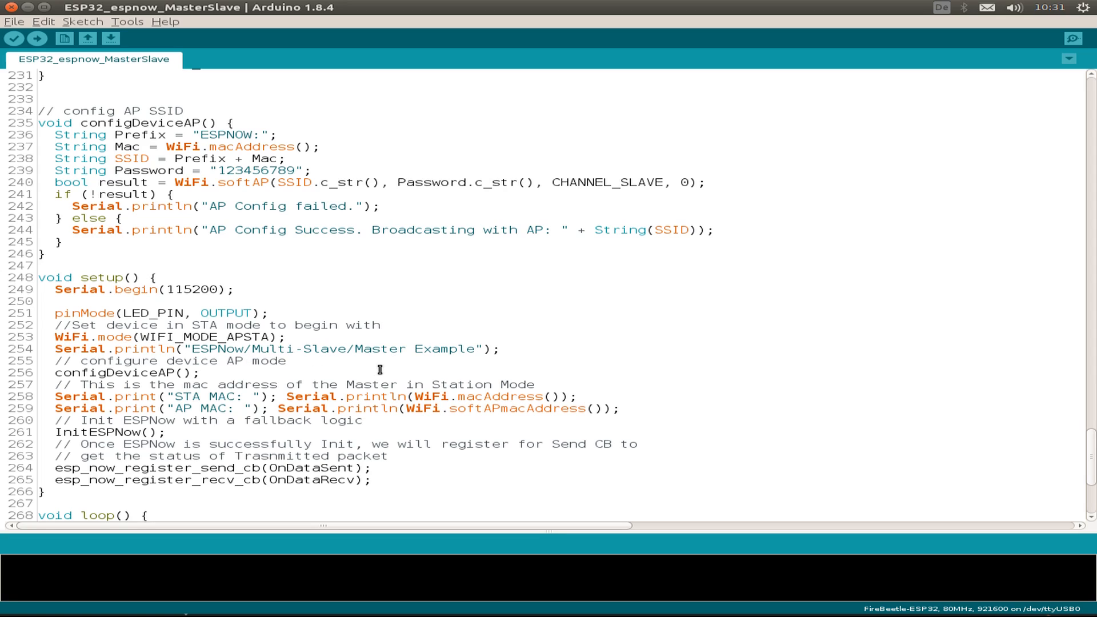
mouse_move(127, 122)
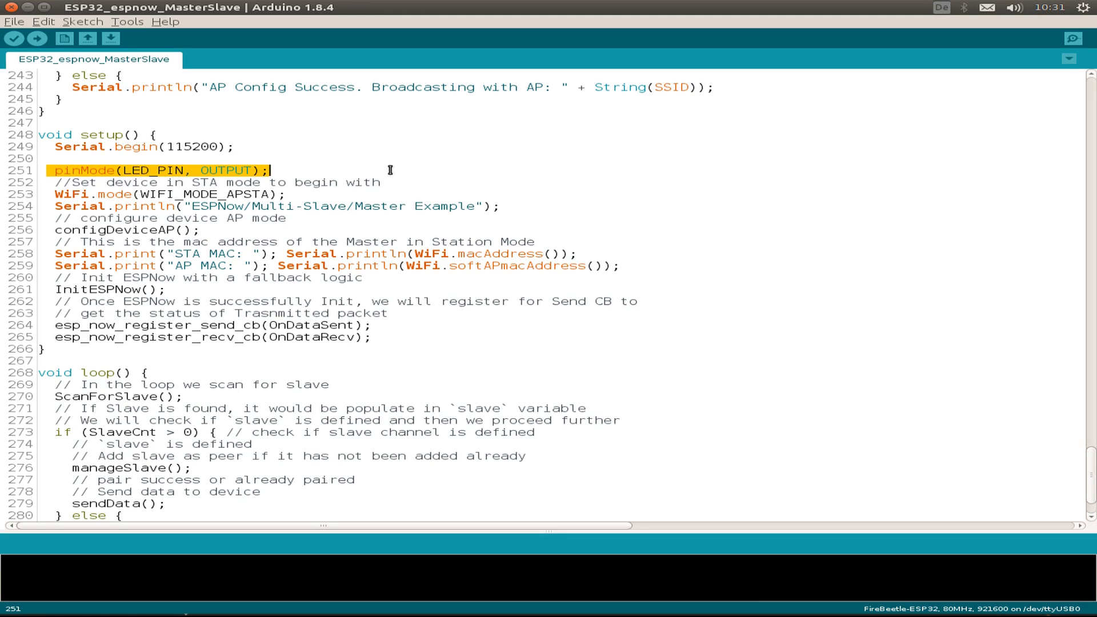
mouse_move(69, 193)
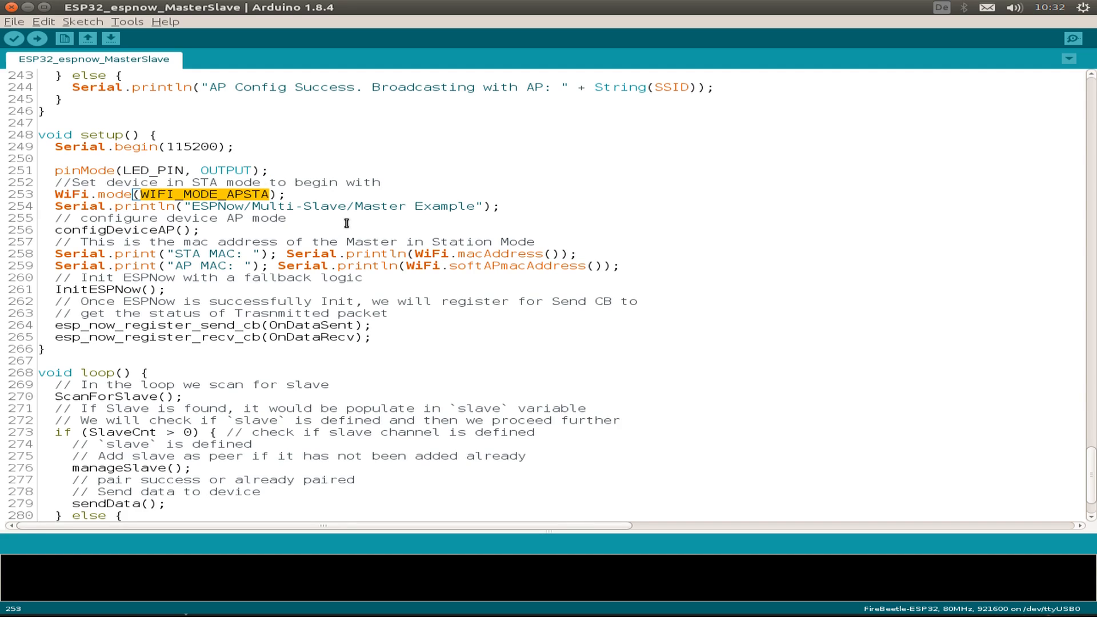
mouse_move(191, 183)
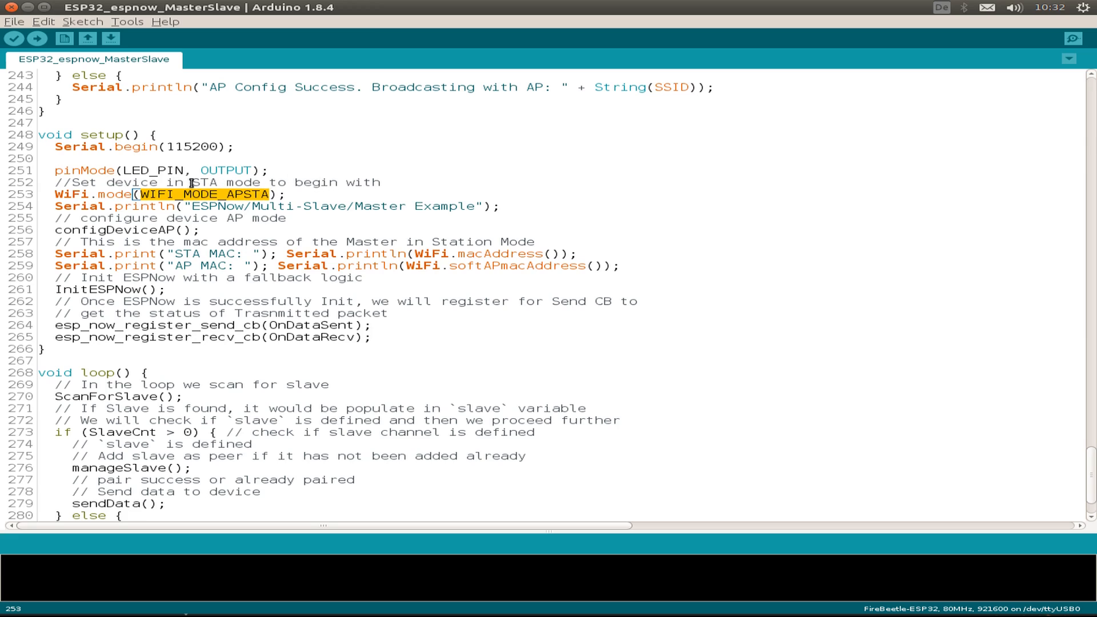
click(320, 193)
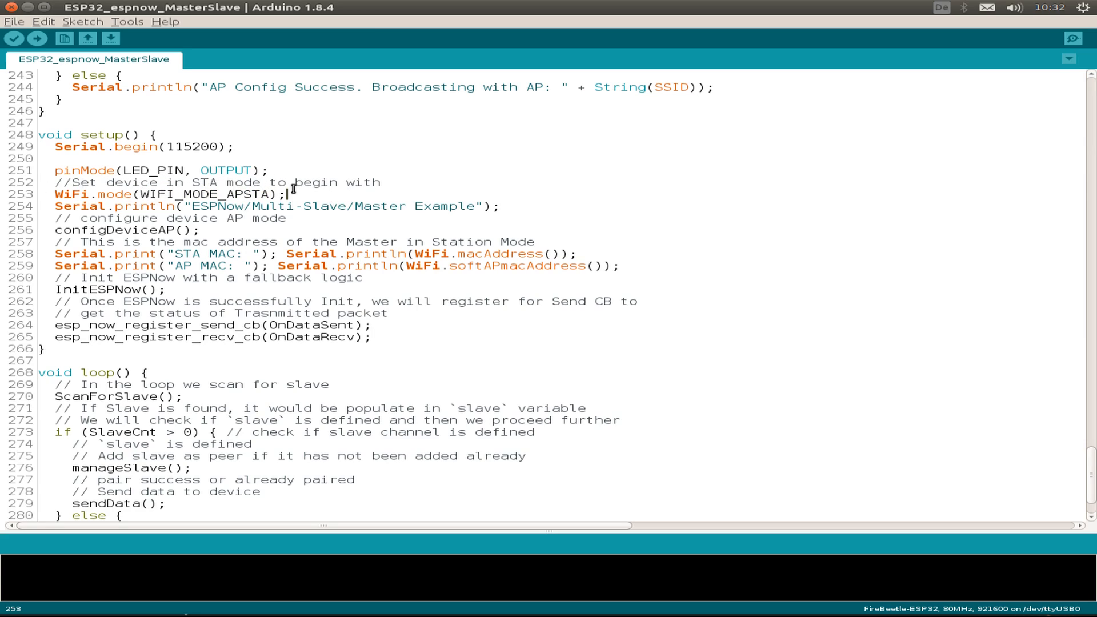
click(179, 182)
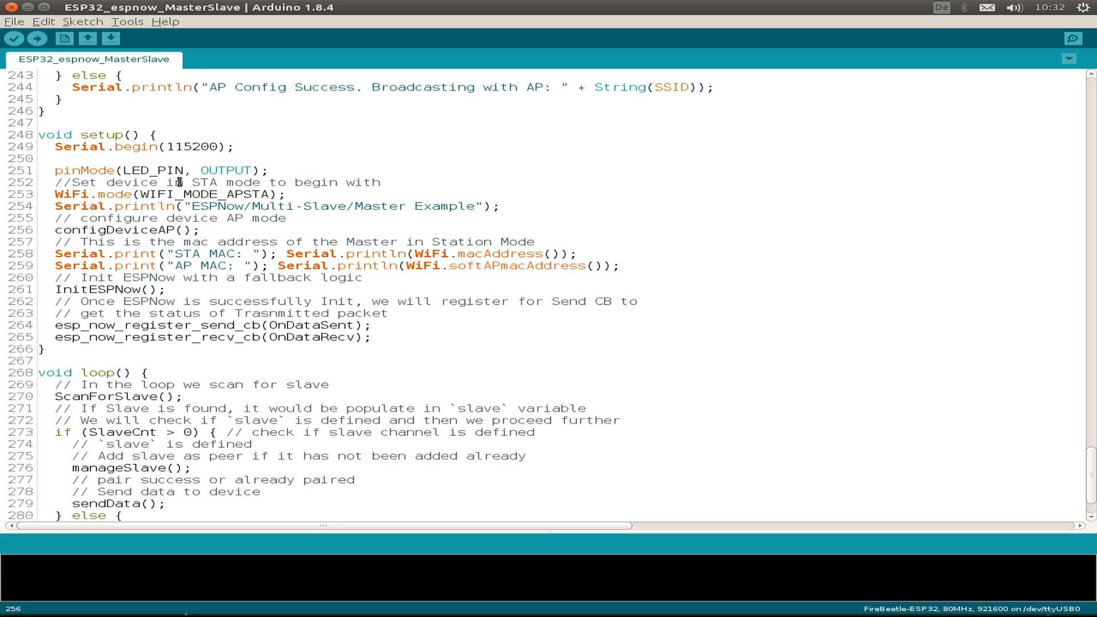
mouse_move(68, 261)
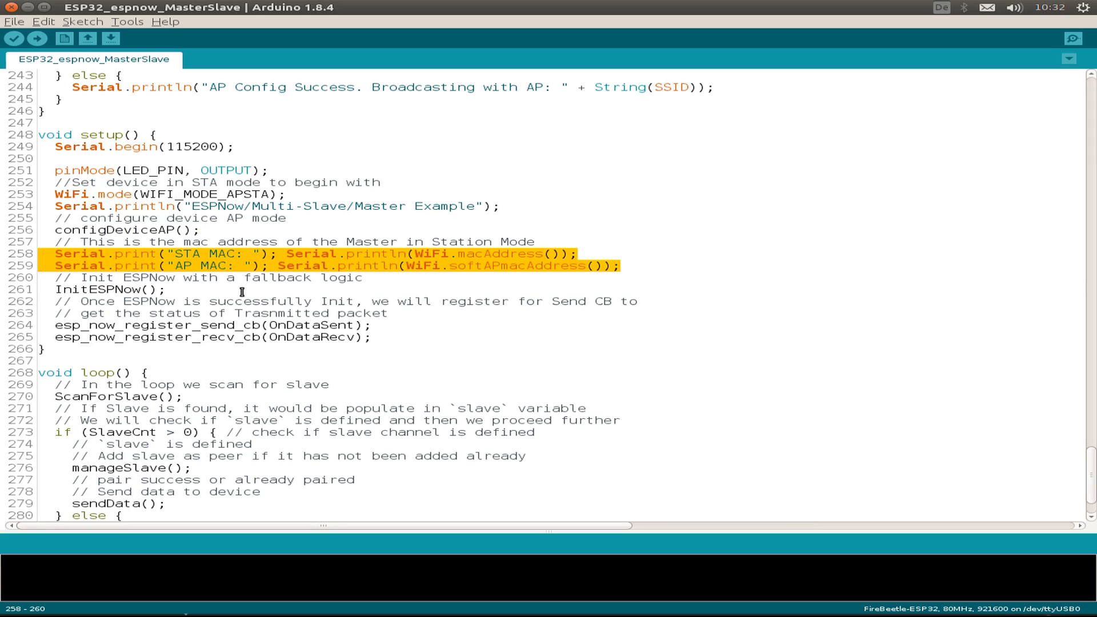
mouse_move(502, 271)
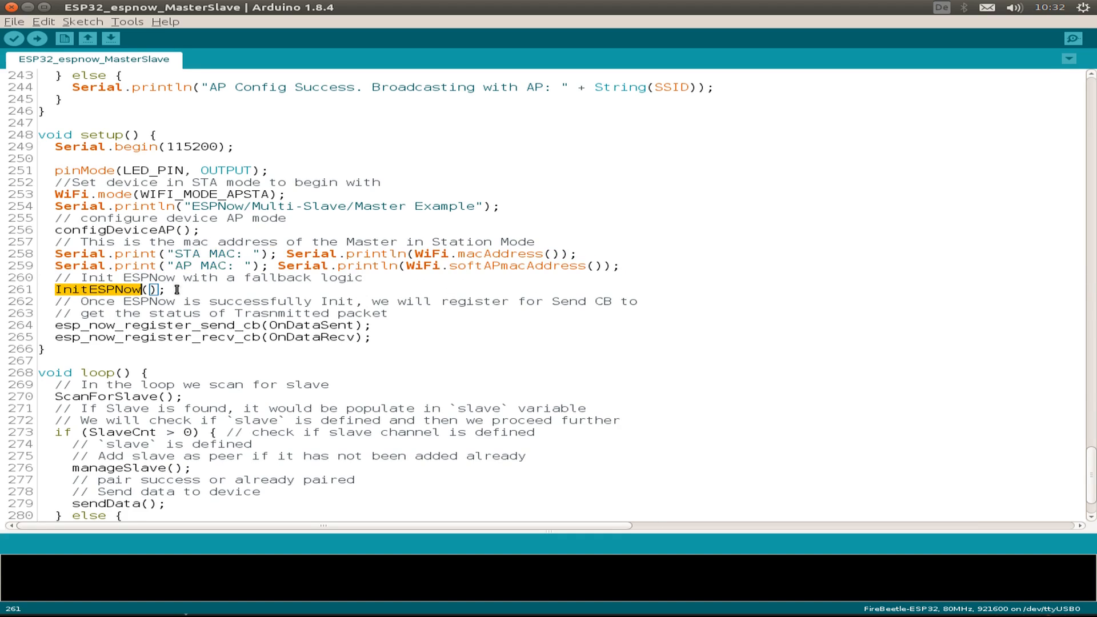
mouse_move(322, 324)
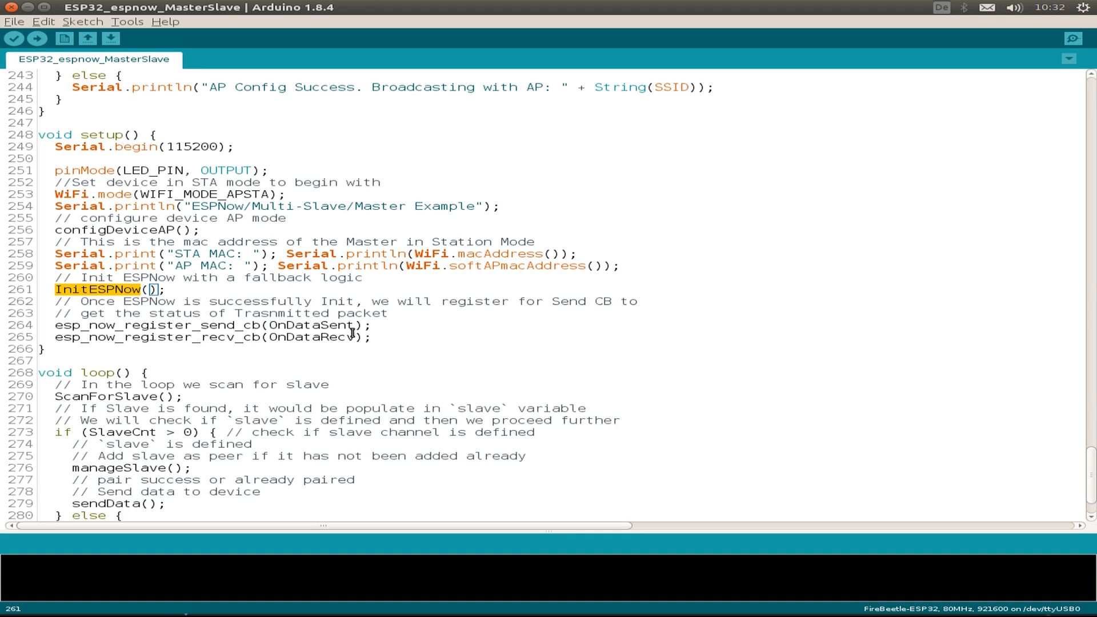
scroll(down, 3)
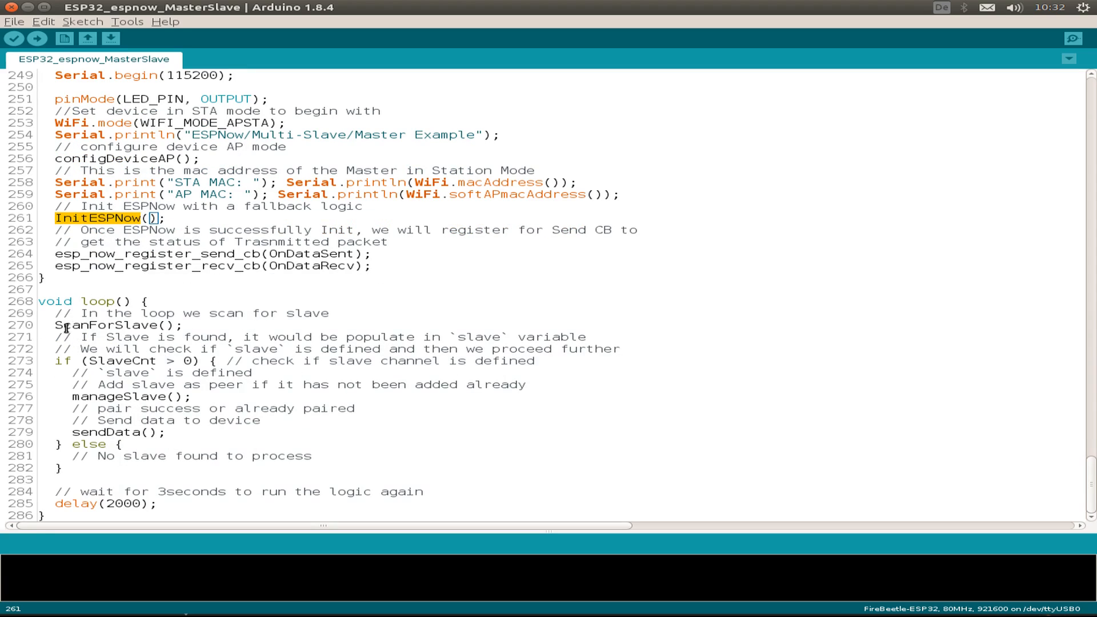
mouse_move(297, 380)
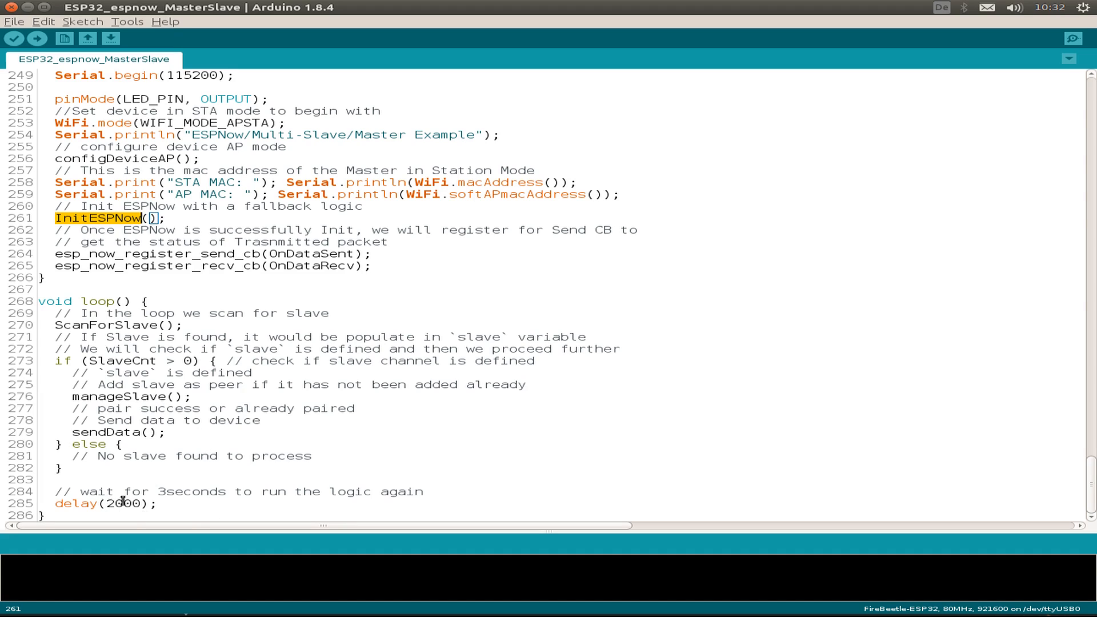
mouse_move(276, 301)
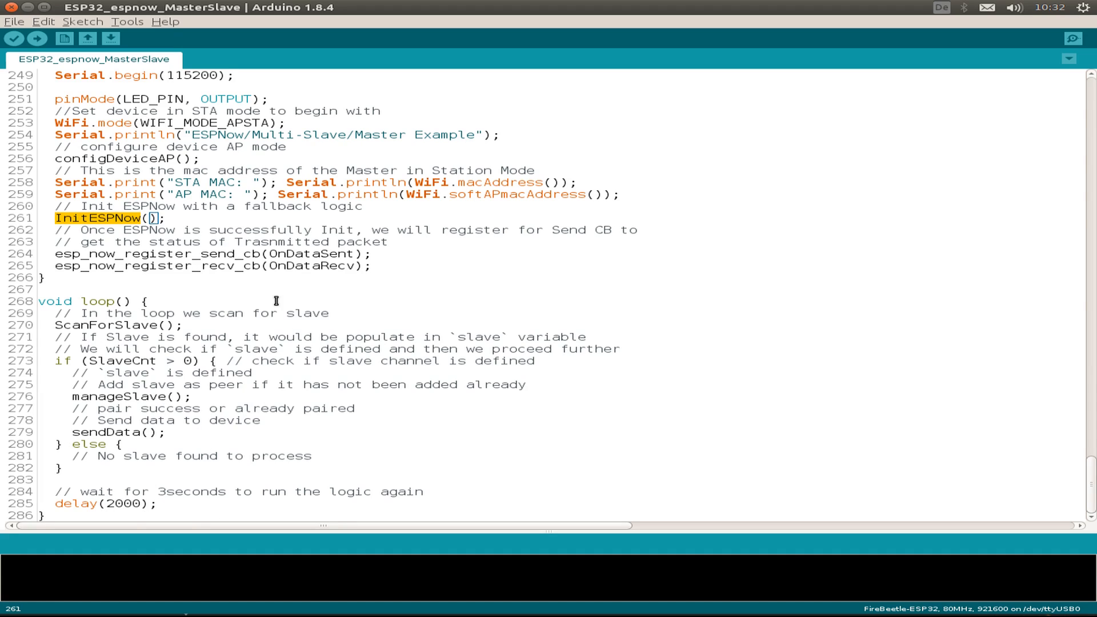
scroll(up, 3)
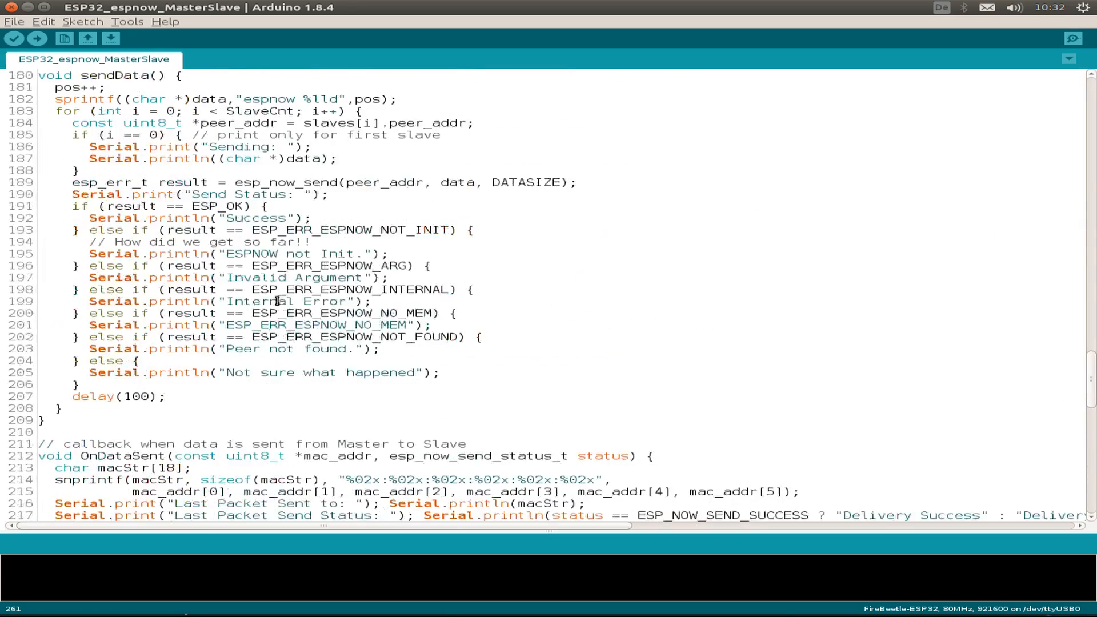
scroll(up, 3)
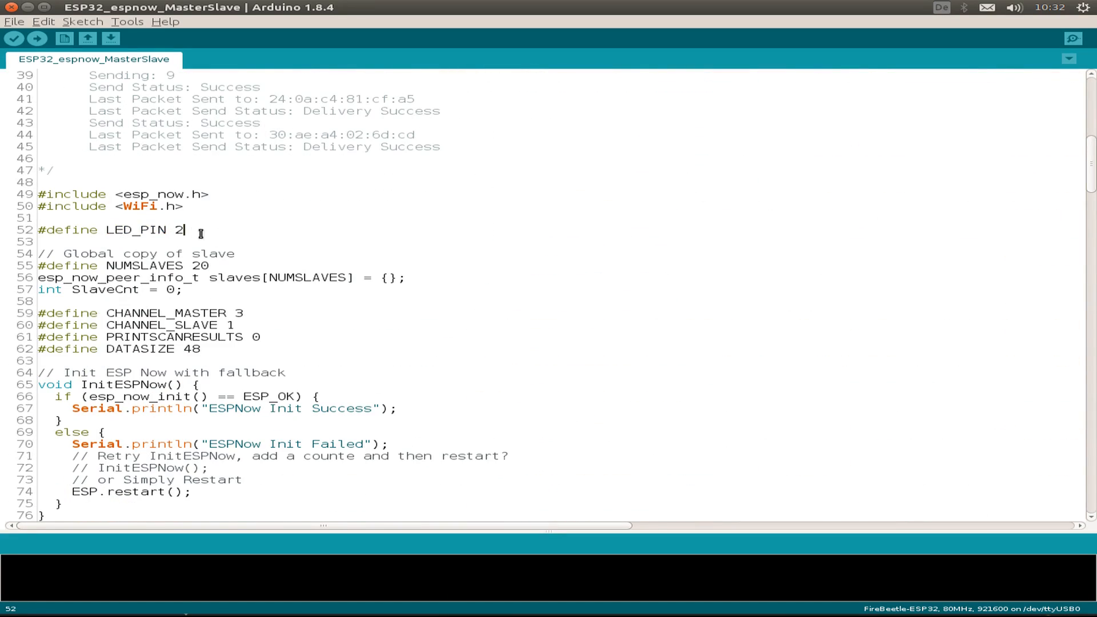
scroll(down, 3)
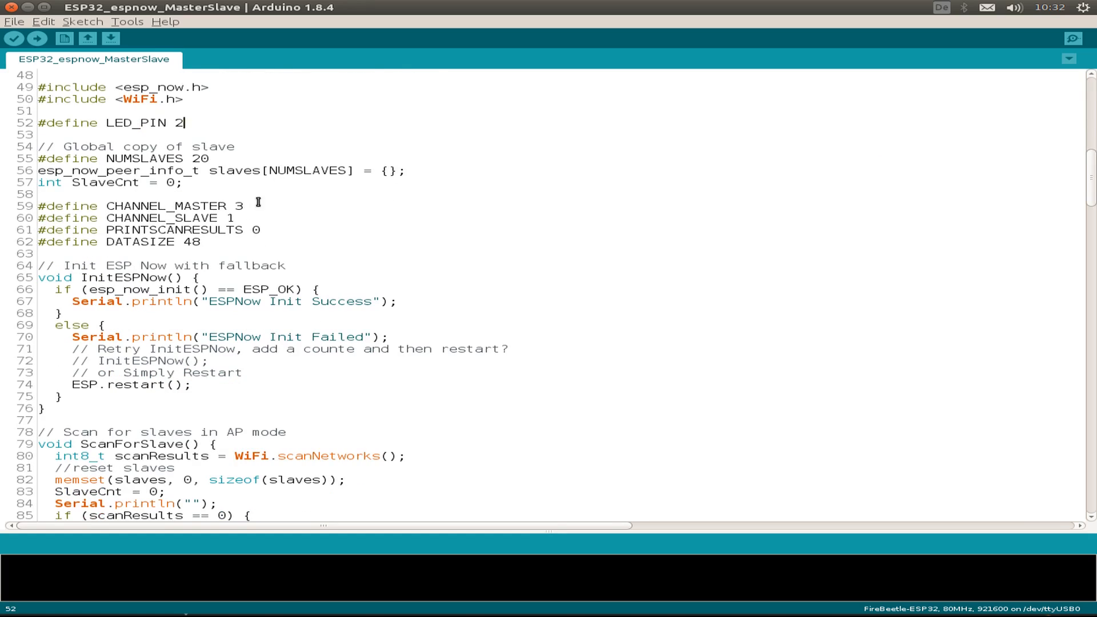
scroll(down, 3)
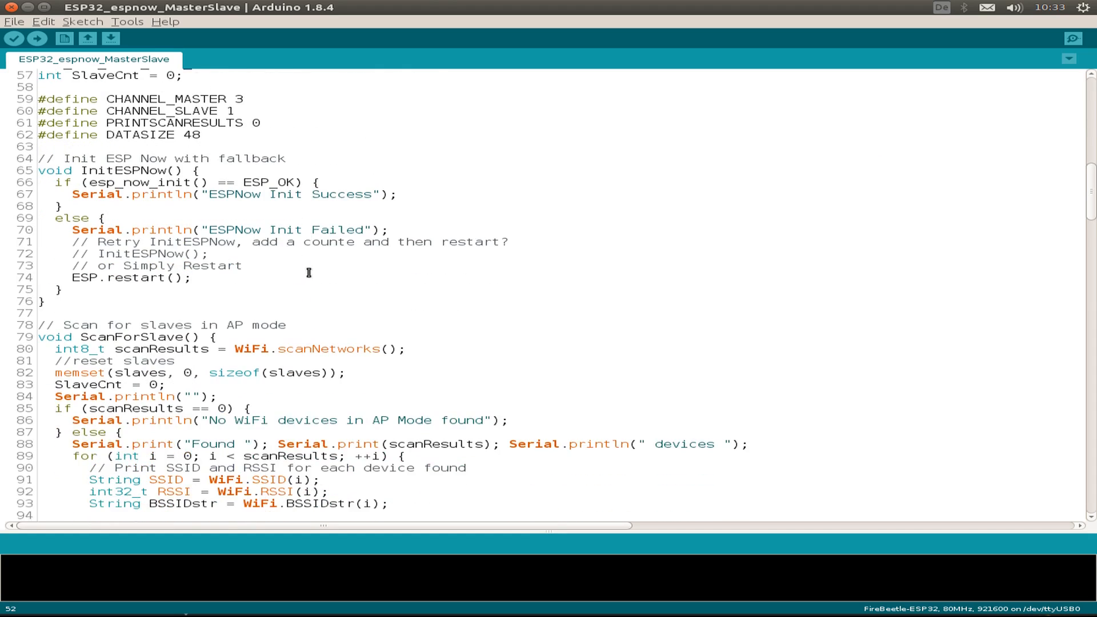
double_click(125, 171)
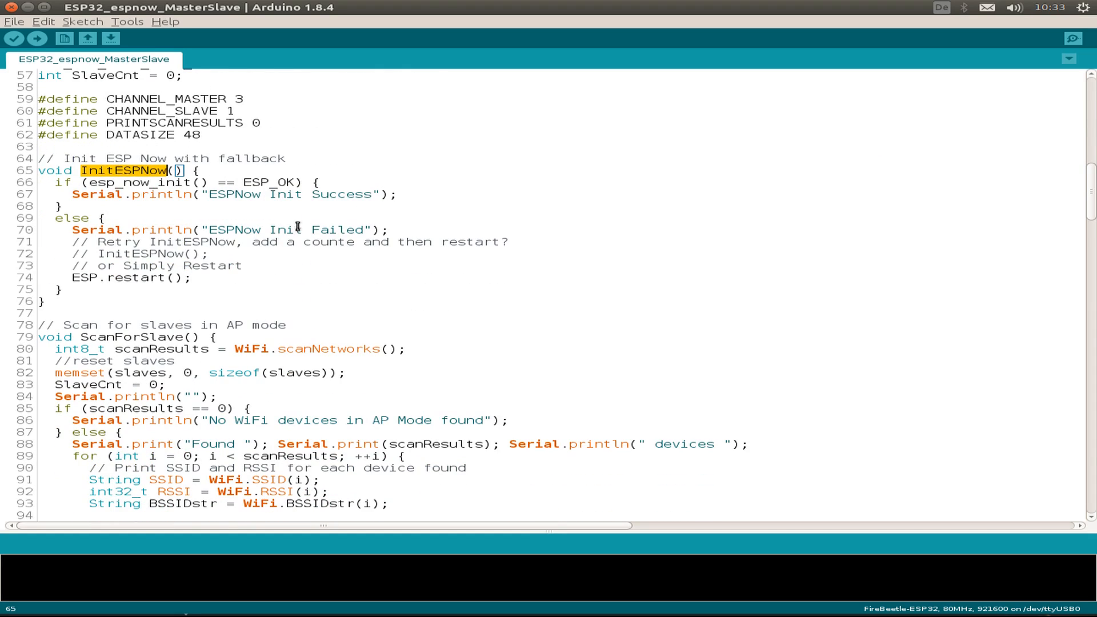
mouse_move(281, 209)
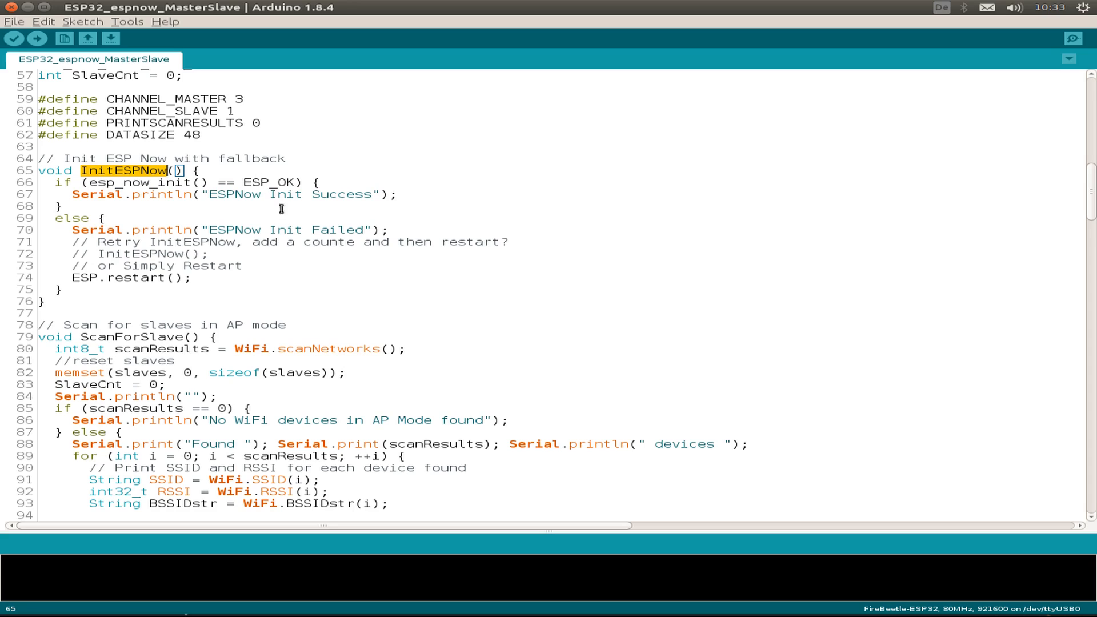
mouse_move(360, 247)
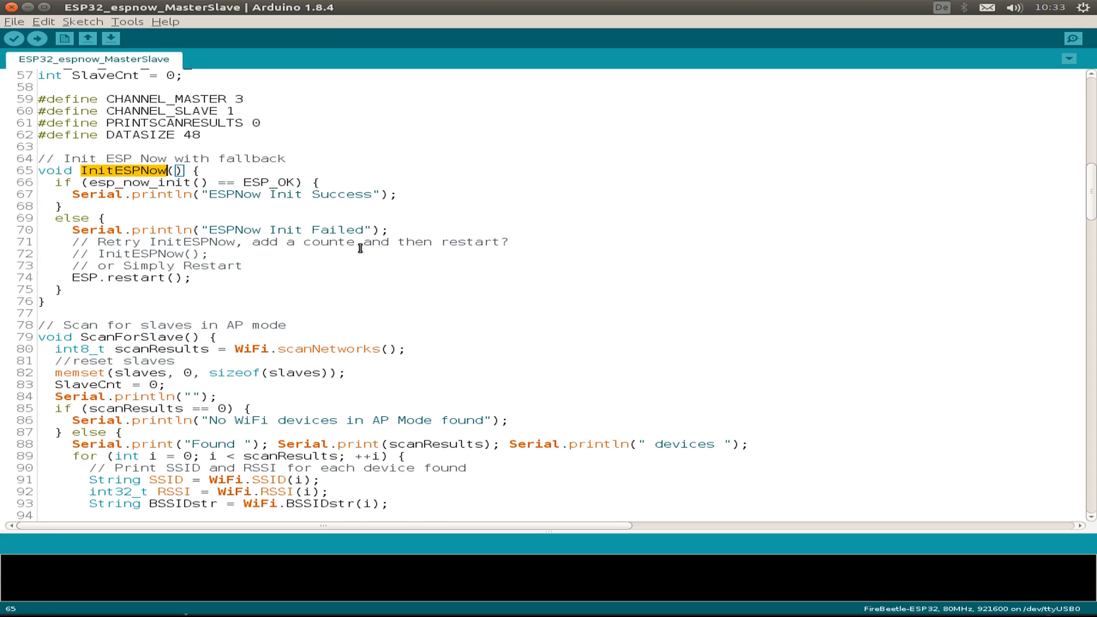
- Review the 'espnow %lld' message format and the LED-off line in the receive callback
scroll(down, 3)
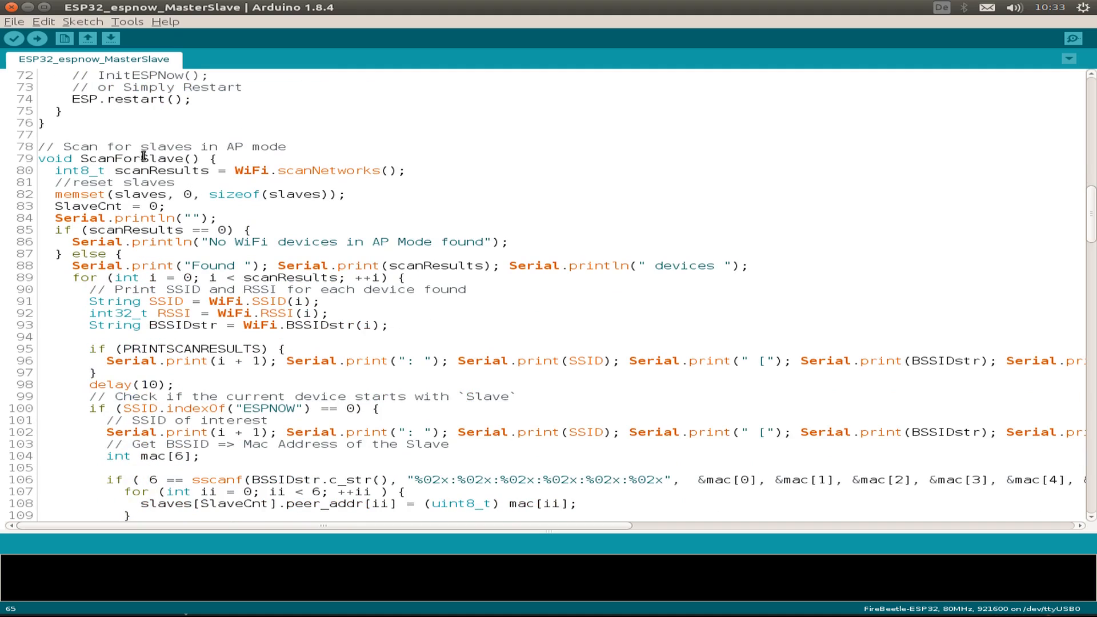
scroll(down, 3)
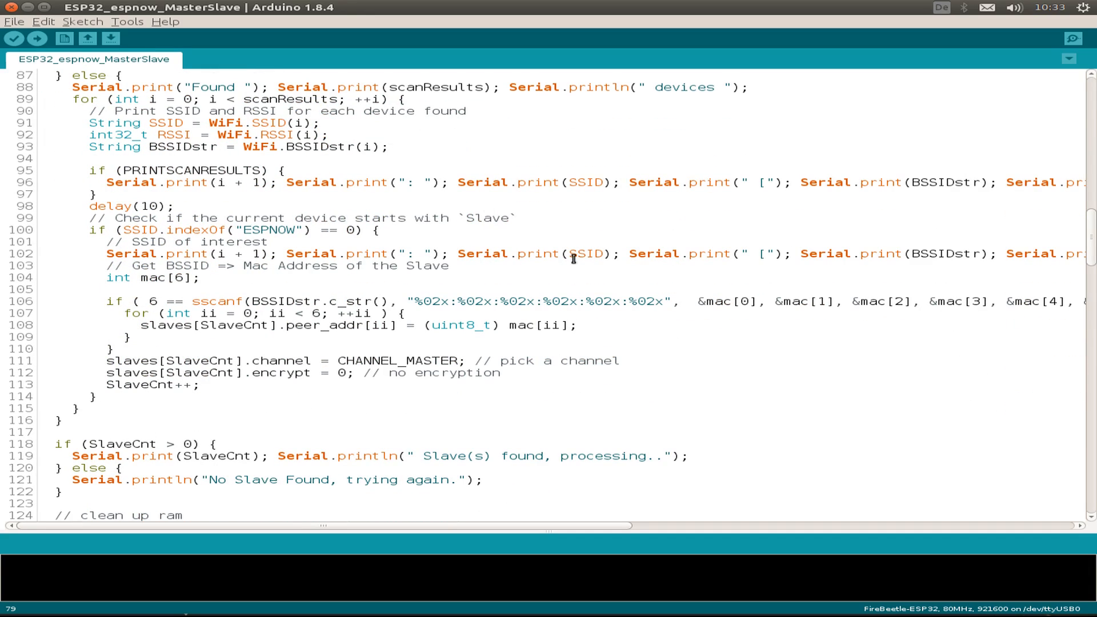
scroll(down, 3)
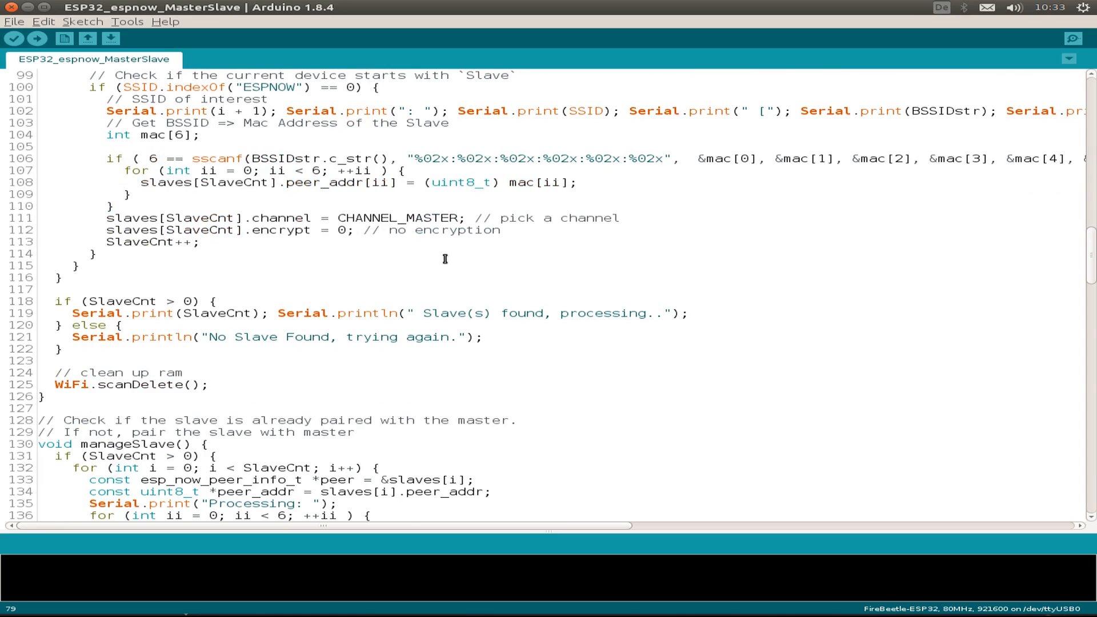
scroll(down, 3)
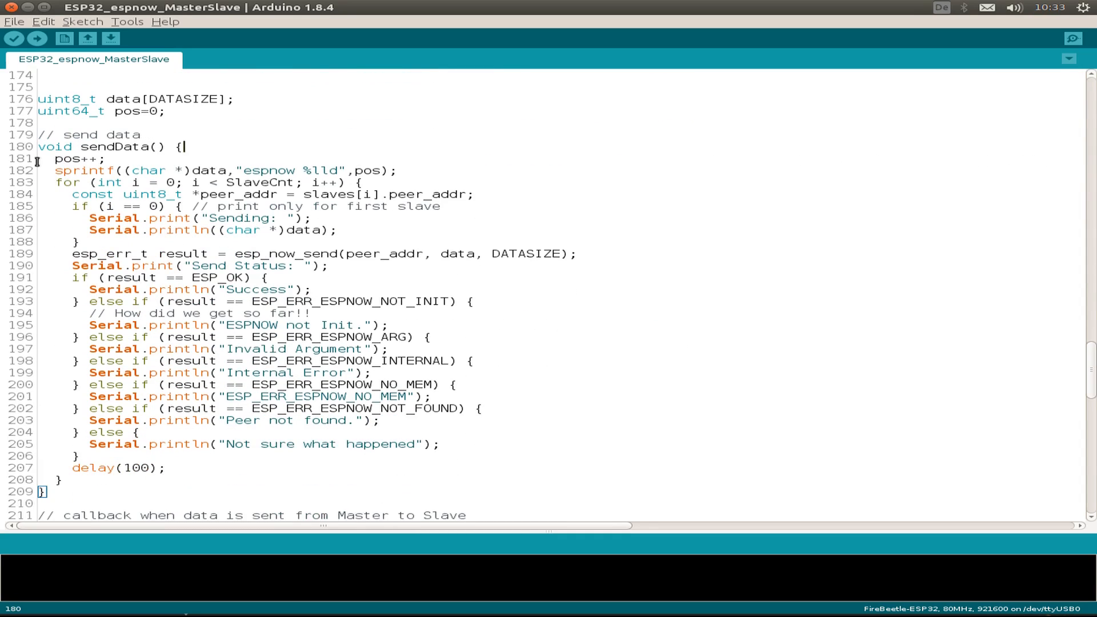
mouse_move(312, 149)
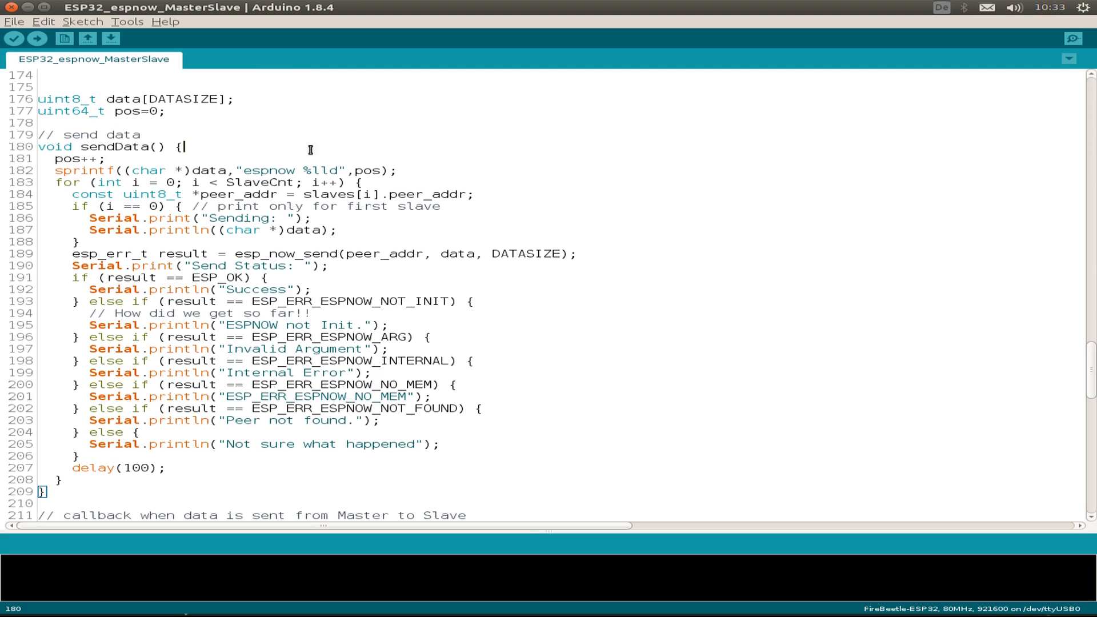
mouse_move(212, 177)
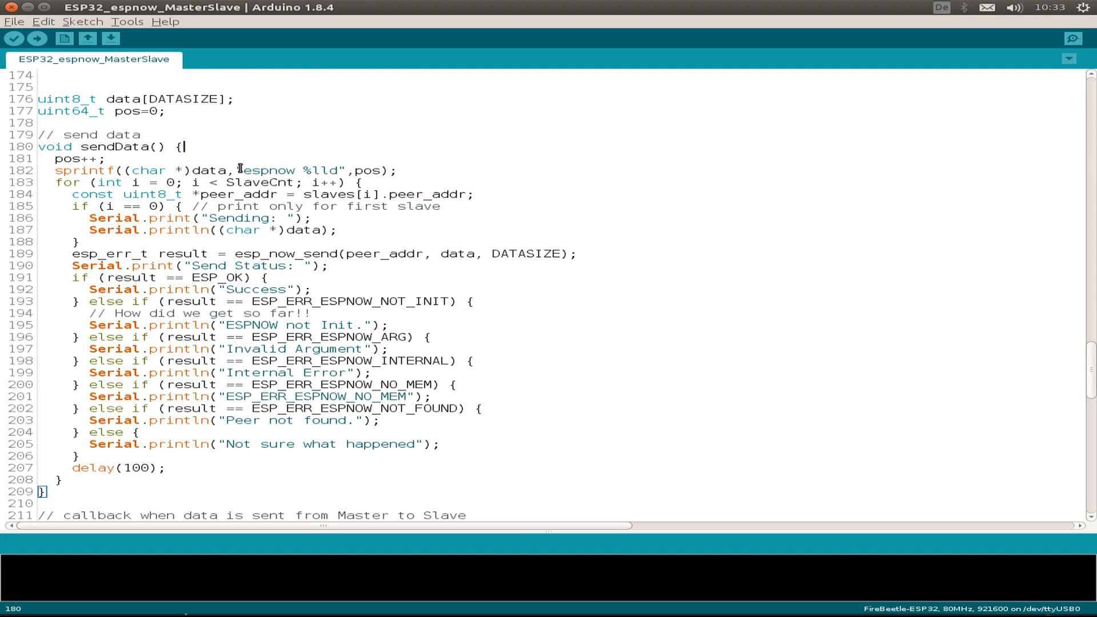
double_click(288, 170)
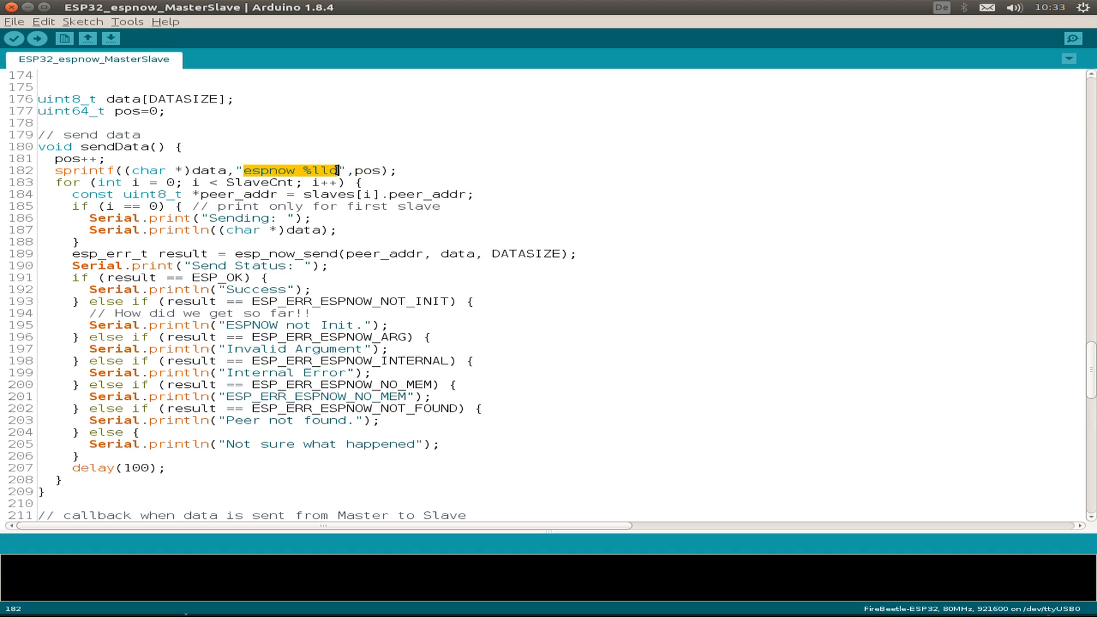
mouse_move(346, 203)
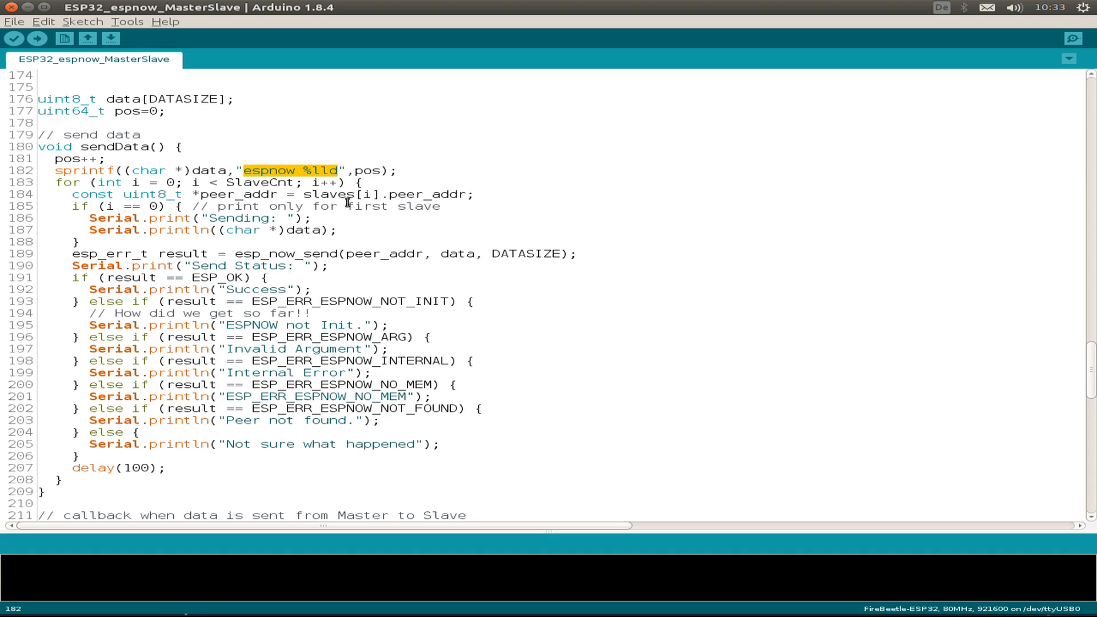
mouse_move(421, 194)
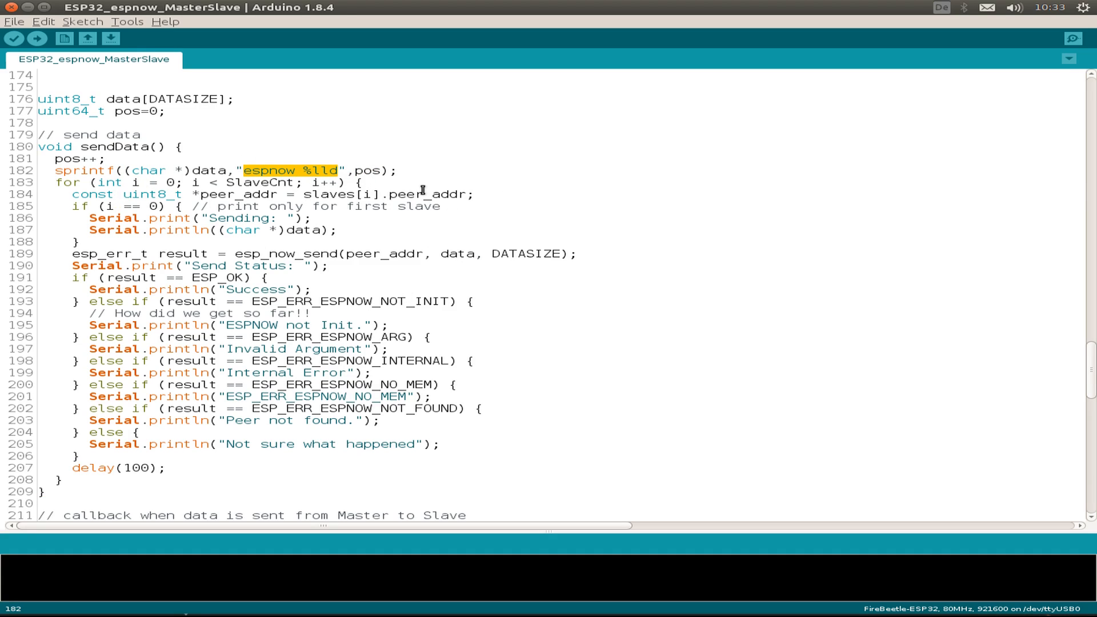
scroll(down, 3)
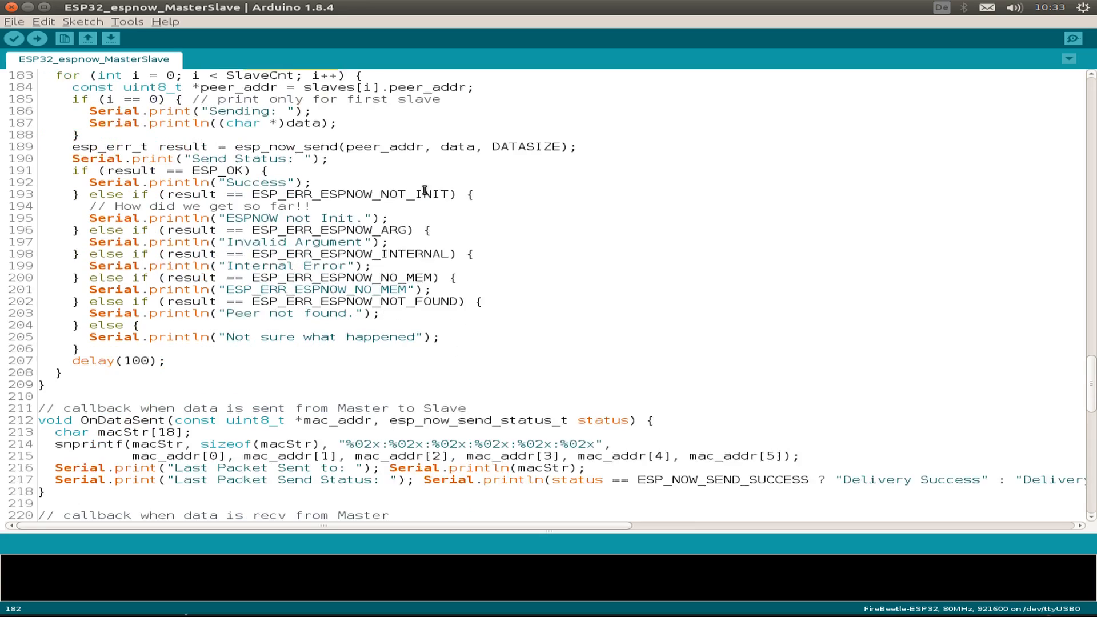
scroll(down, 3)
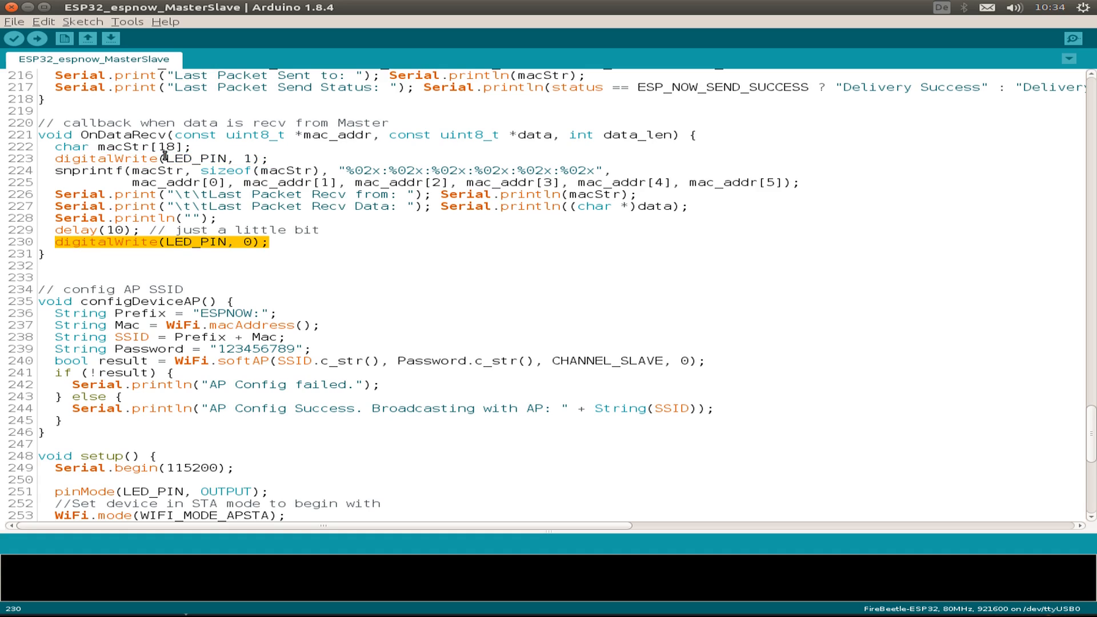
mouse_move(190, 230)
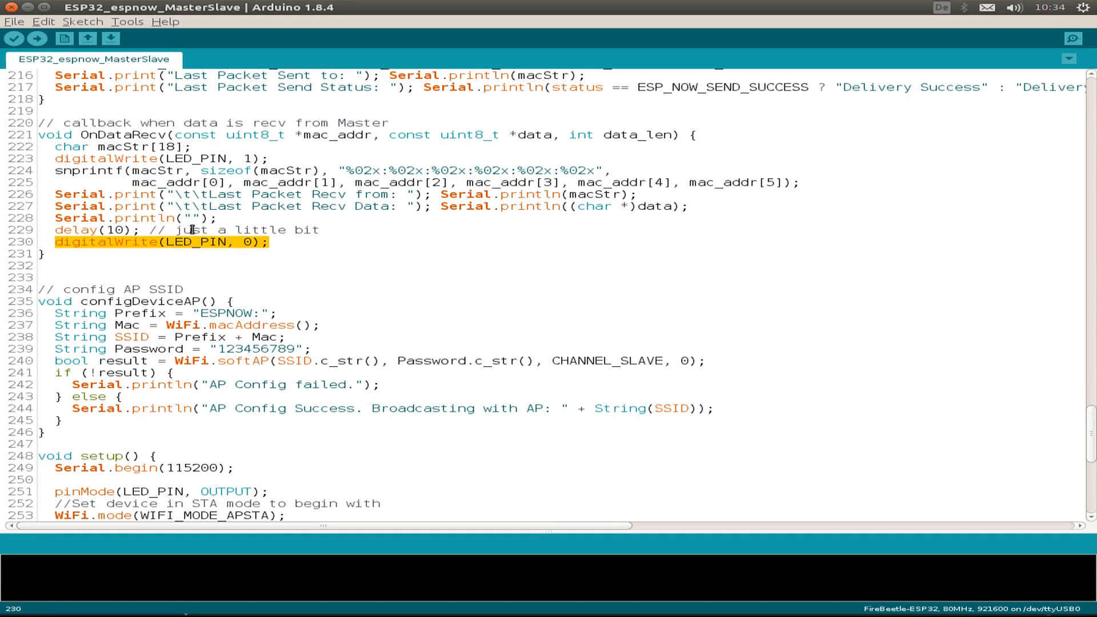
click(276, 241)
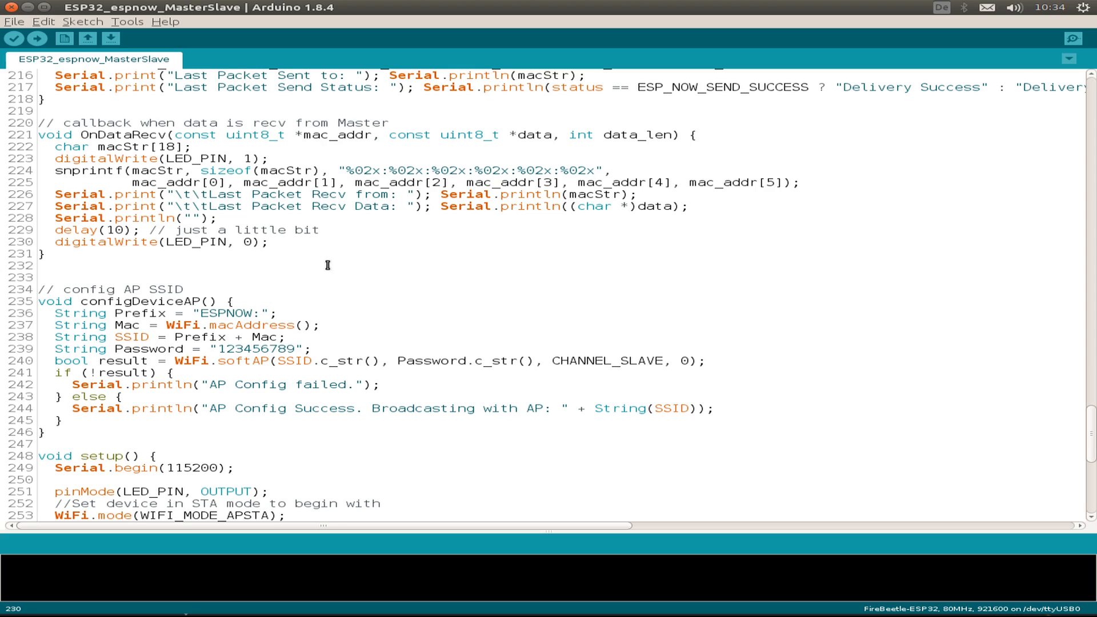
click(269, 243)
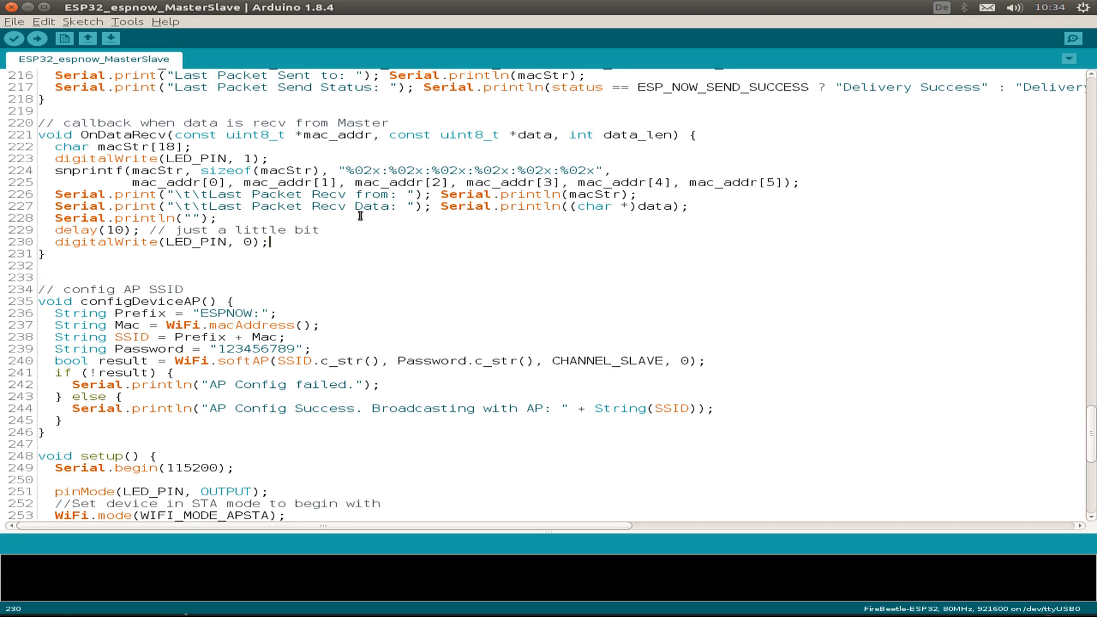
scroll(down, 3)
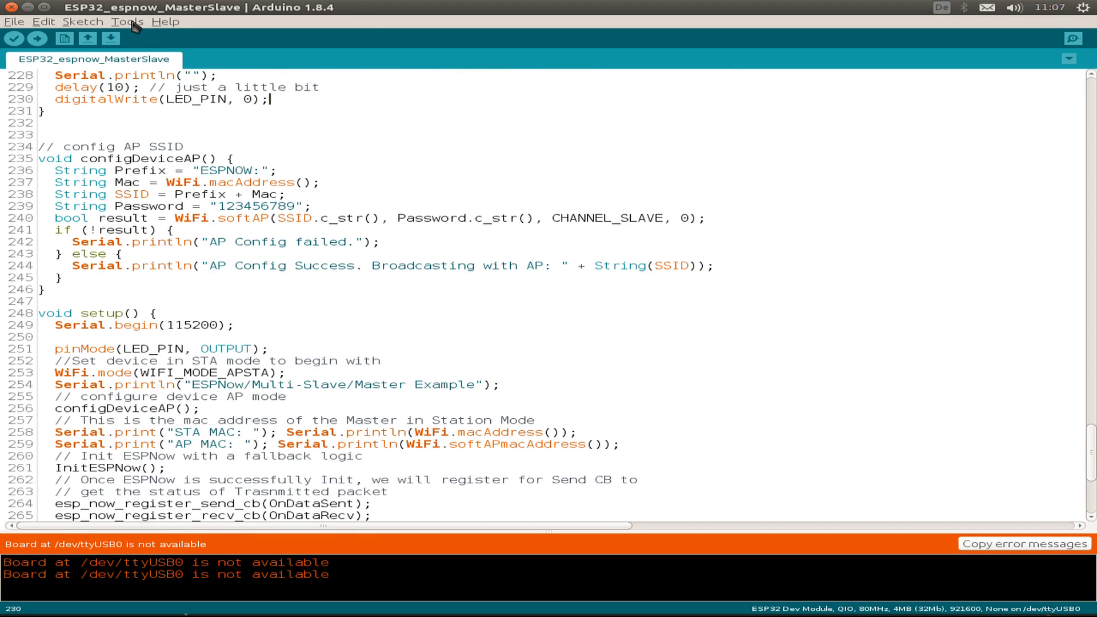
- Confirm the board is on /dev/ttyUSB0 and show its serial output: ESP-NOW initialised, no slave found
click(128, 21)
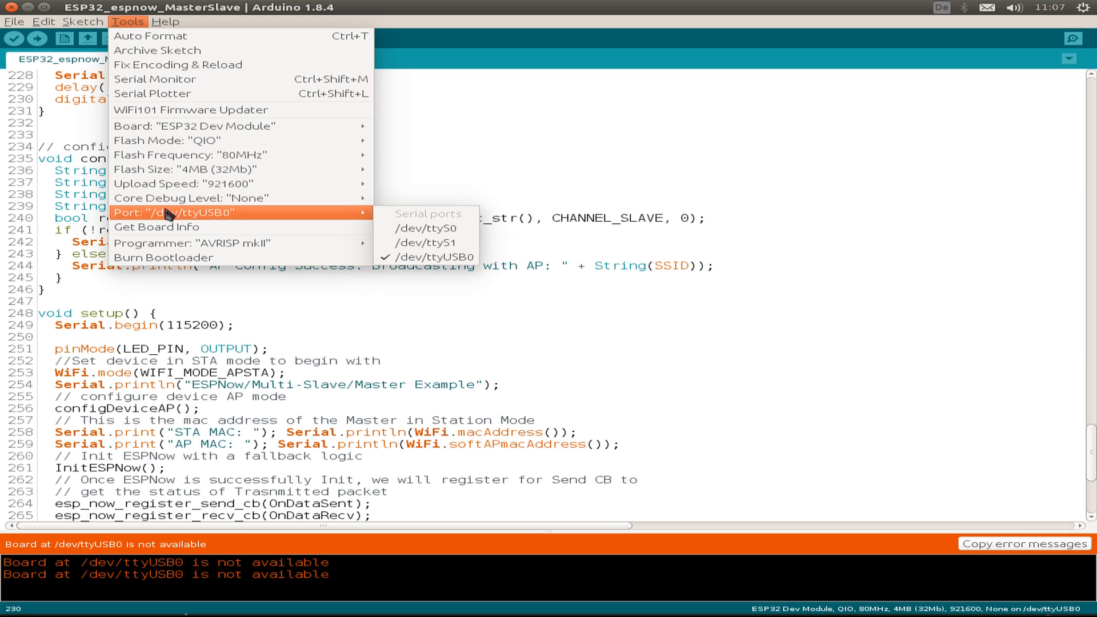
mouse_move(428, 257)
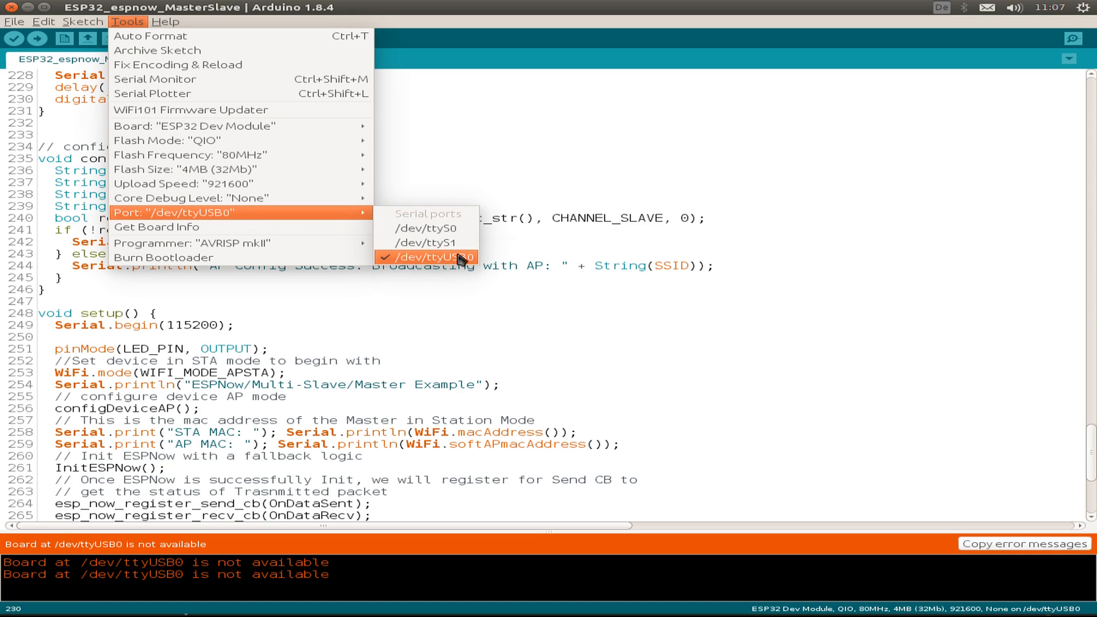
mouse_move(191, 110)
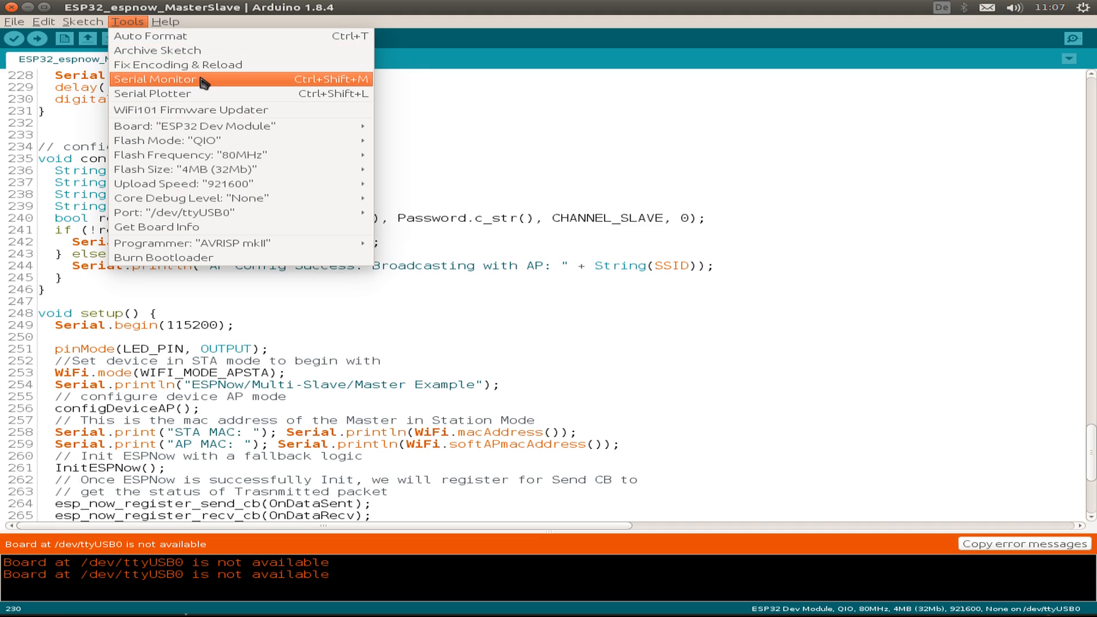
click(156, 78)
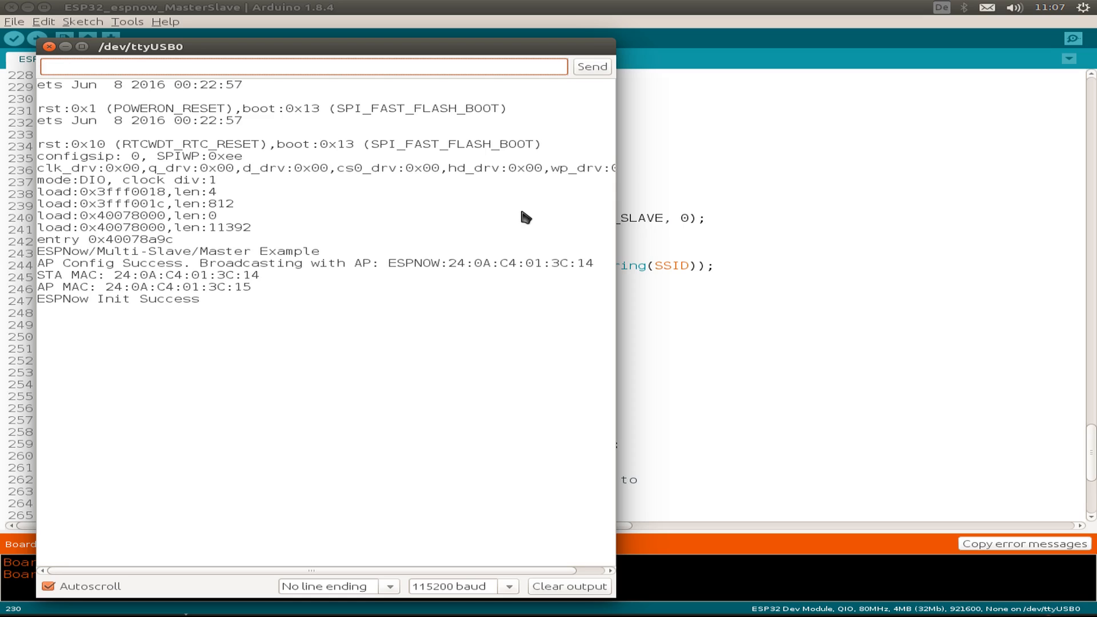
mouse_move(230, 275)
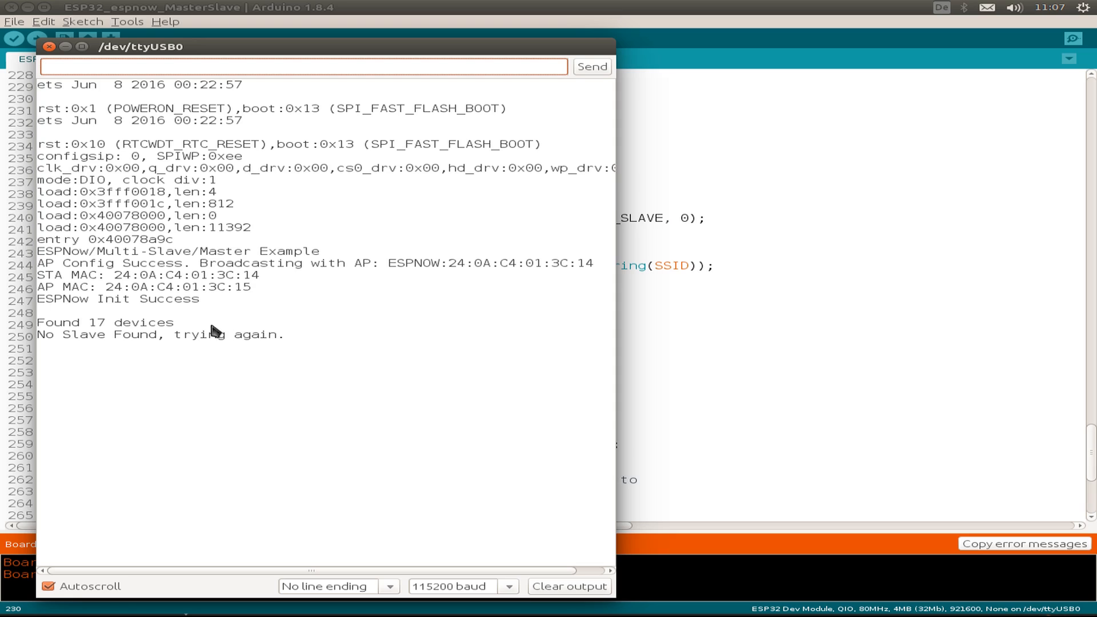
mouse_move(227, 342)
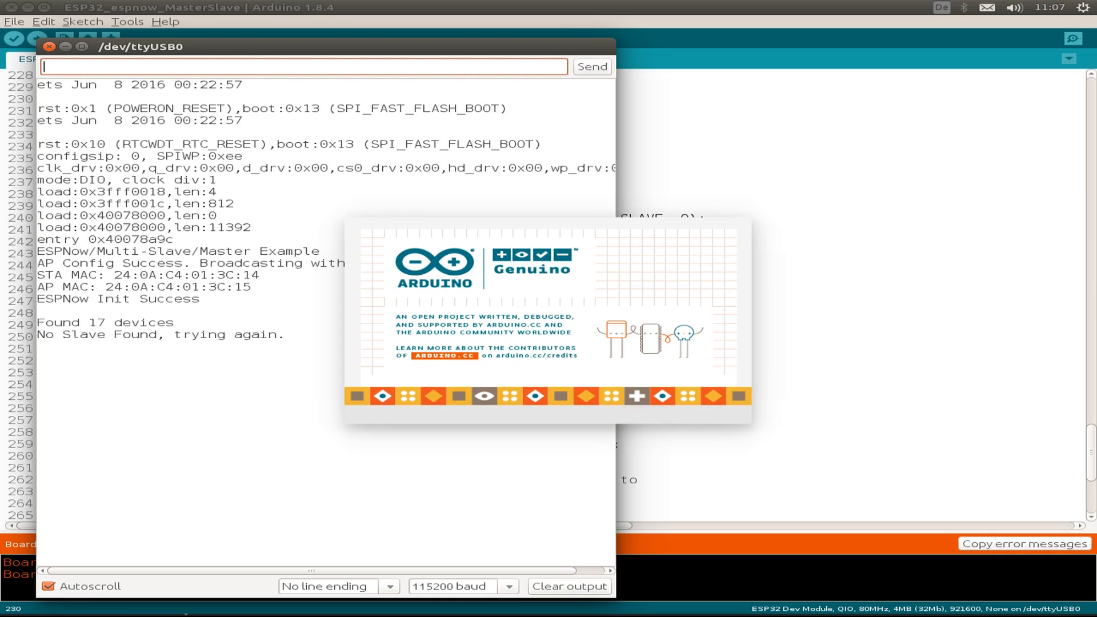
click(48, 47)
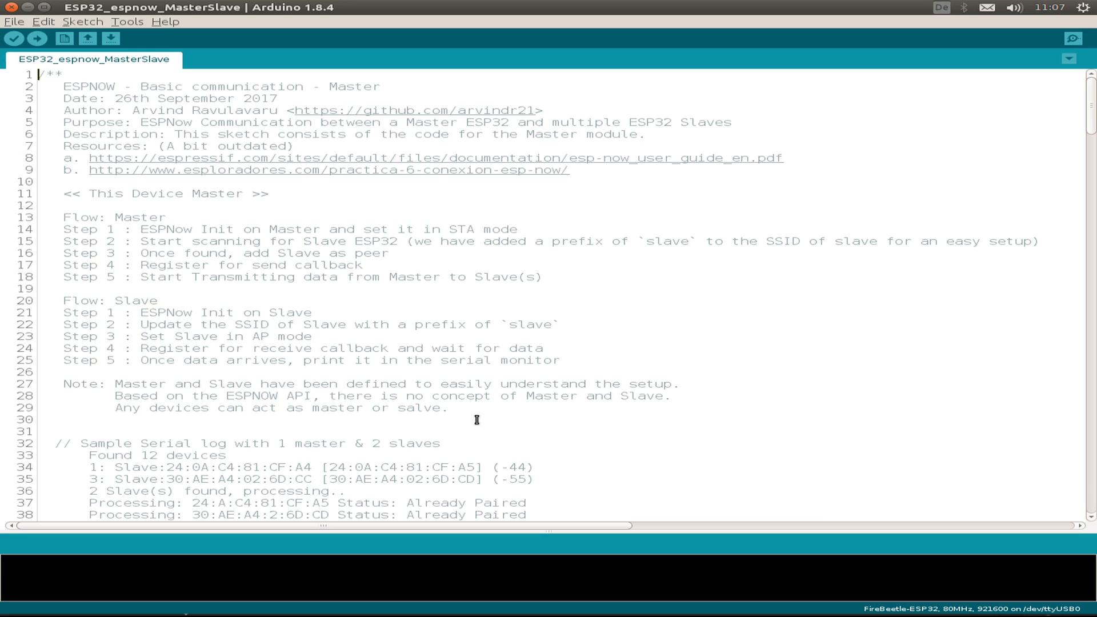
mouse_move(149, 26)
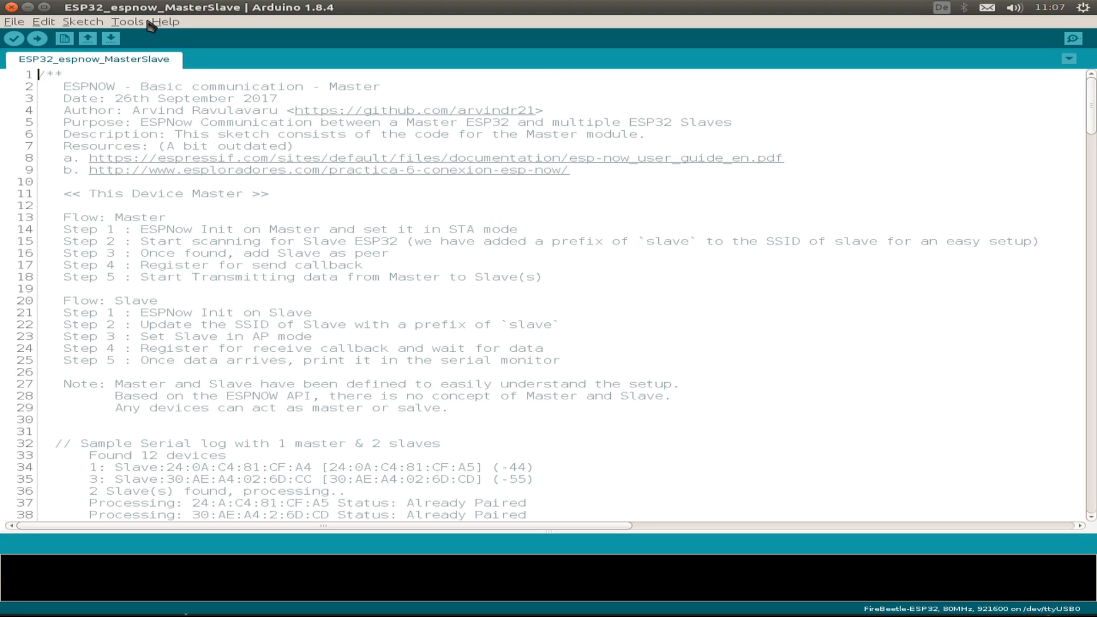
- Switch the second window to /dev/ttyUSB1 and show its serial output with a slave paired and espnow packets delivered
click(128, 21)
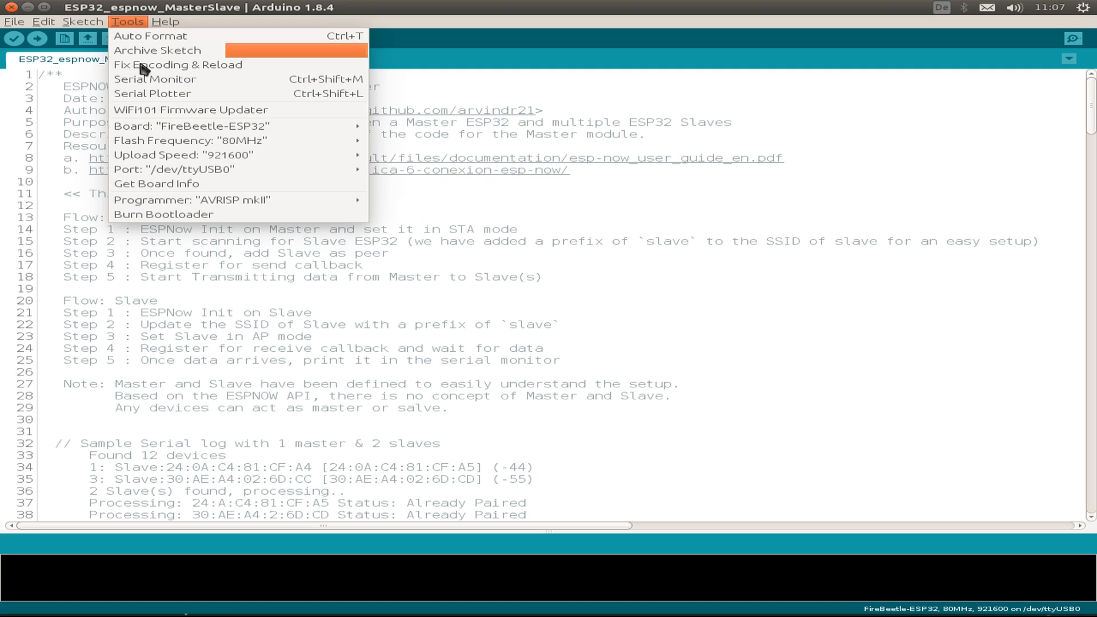
mouse_move(371, 215)
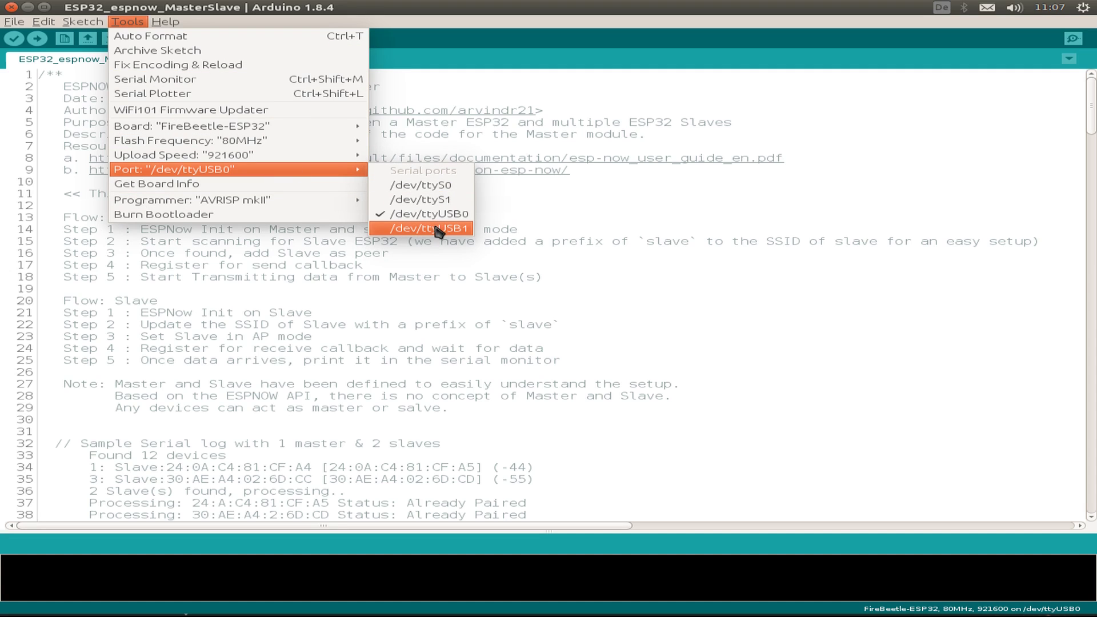
click(425, 228)
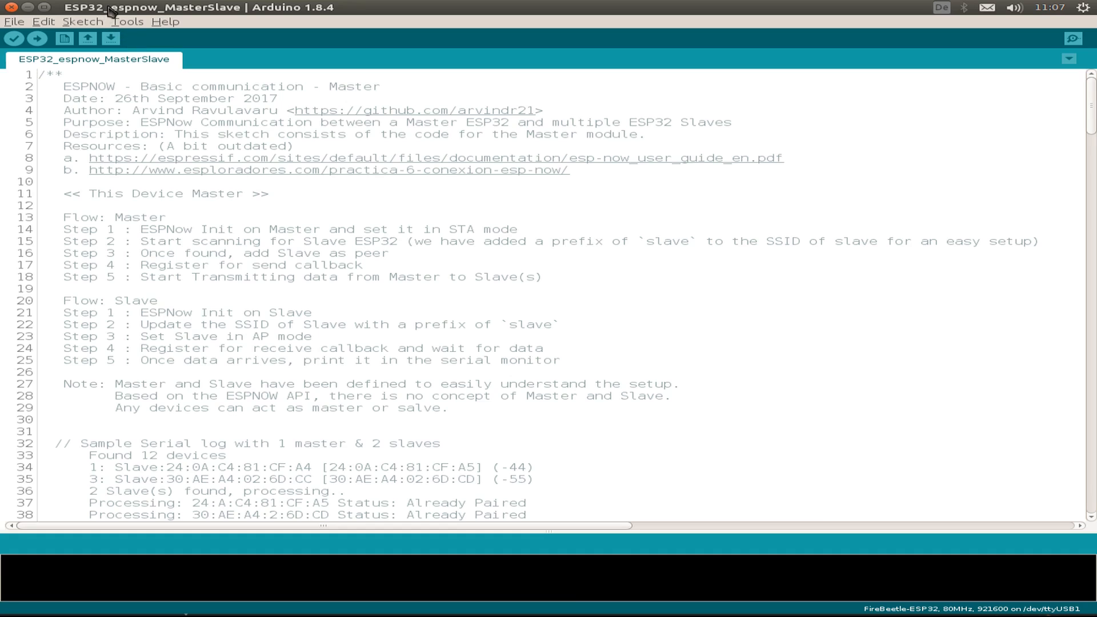
click(127, 21)
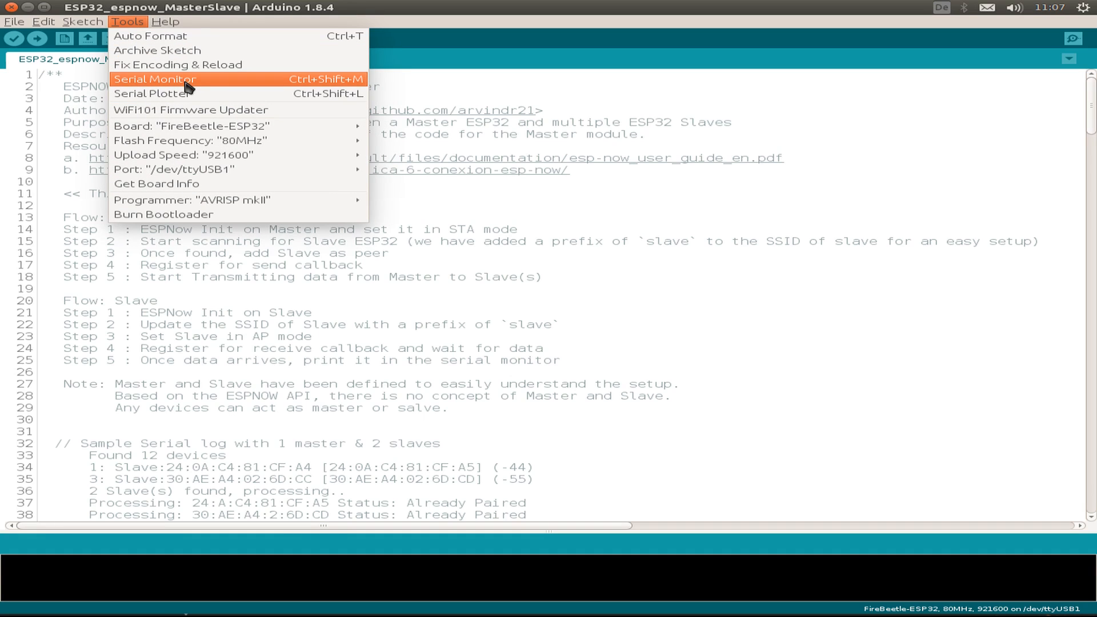
click(155, 79)
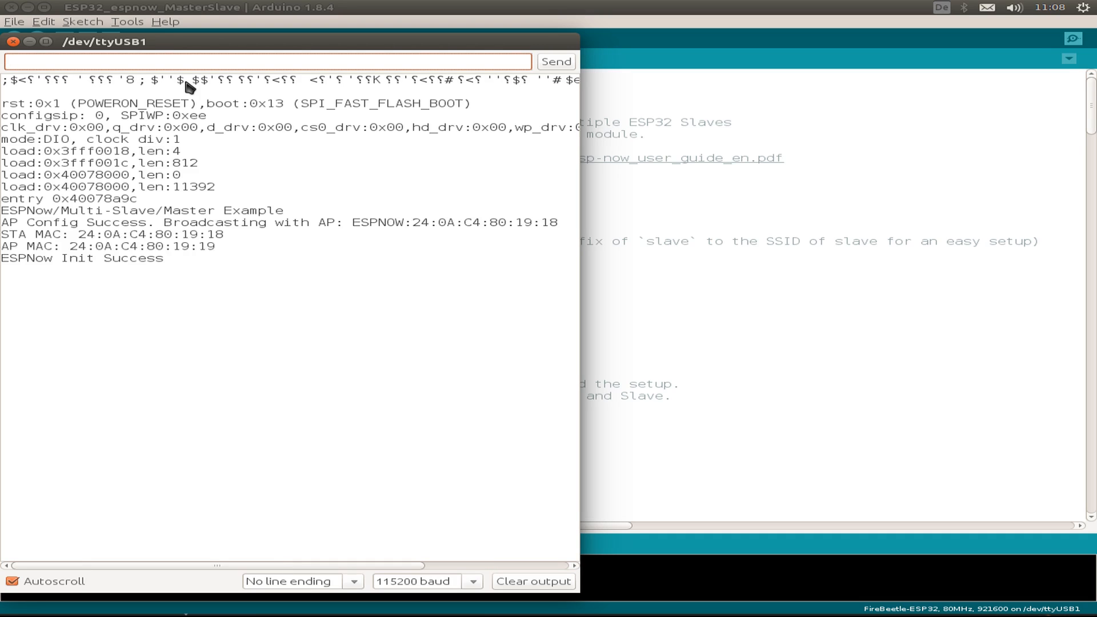
click(265, 62)
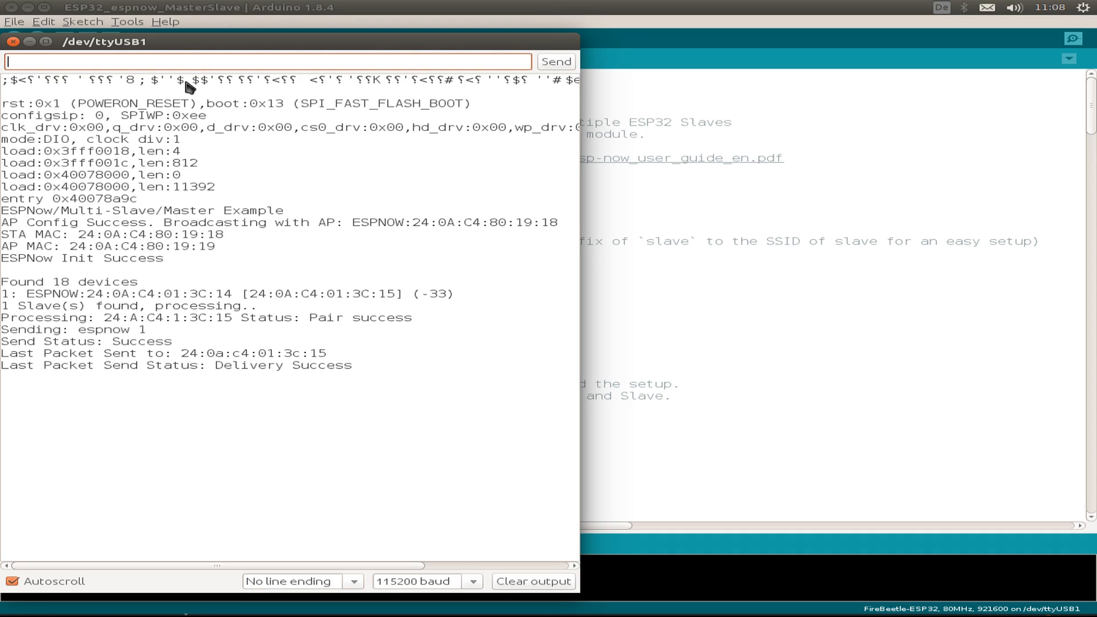
scroll(down, 3)
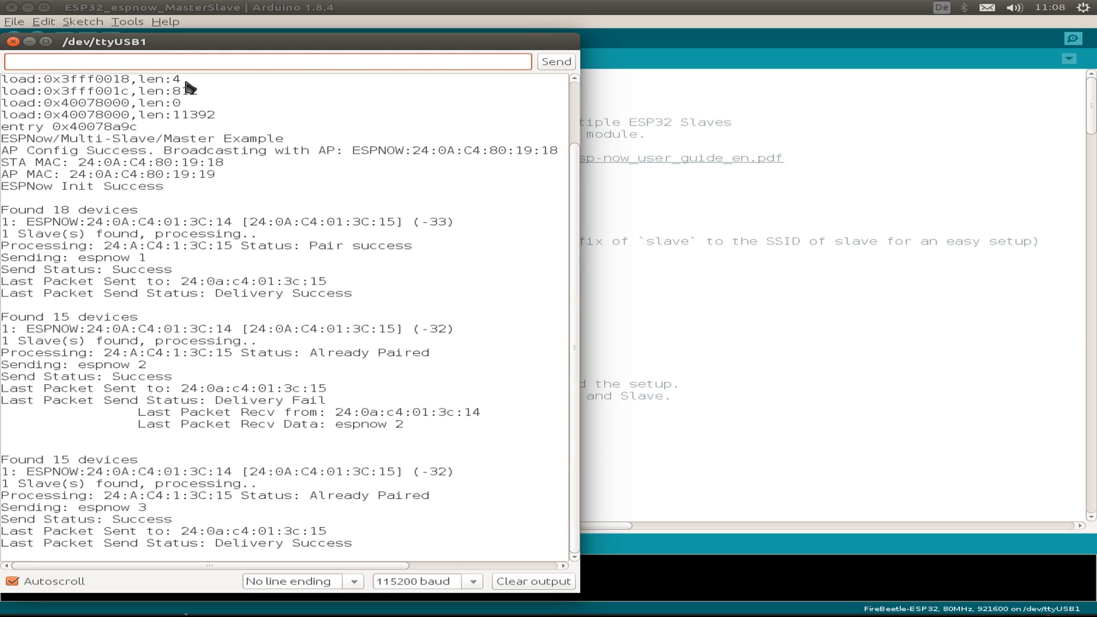
click(266, 62)
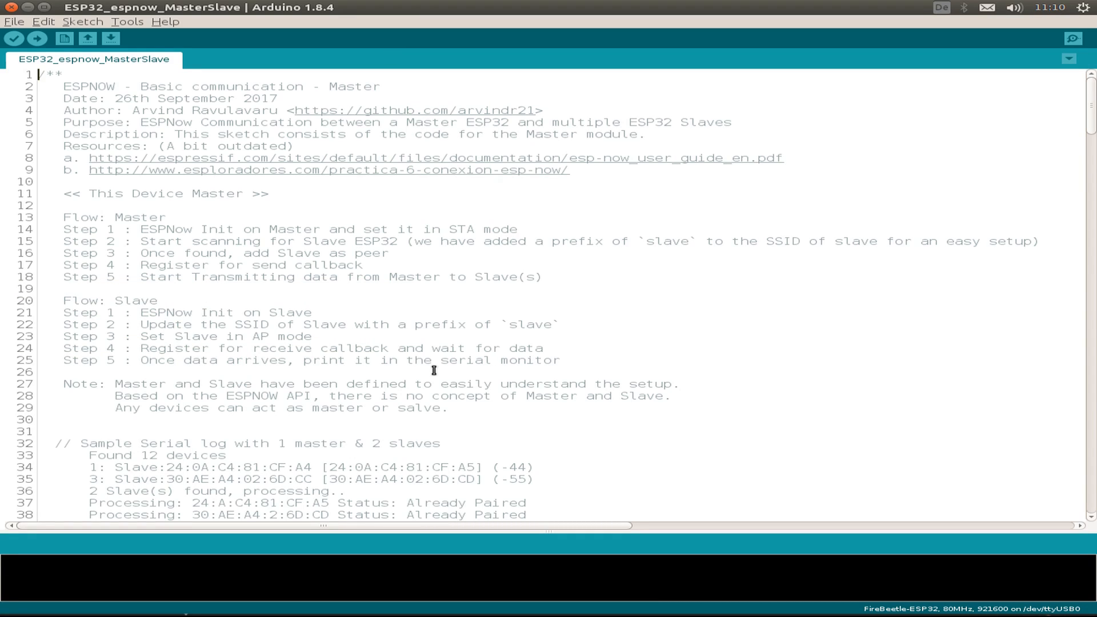
mouse_move(134, 31)
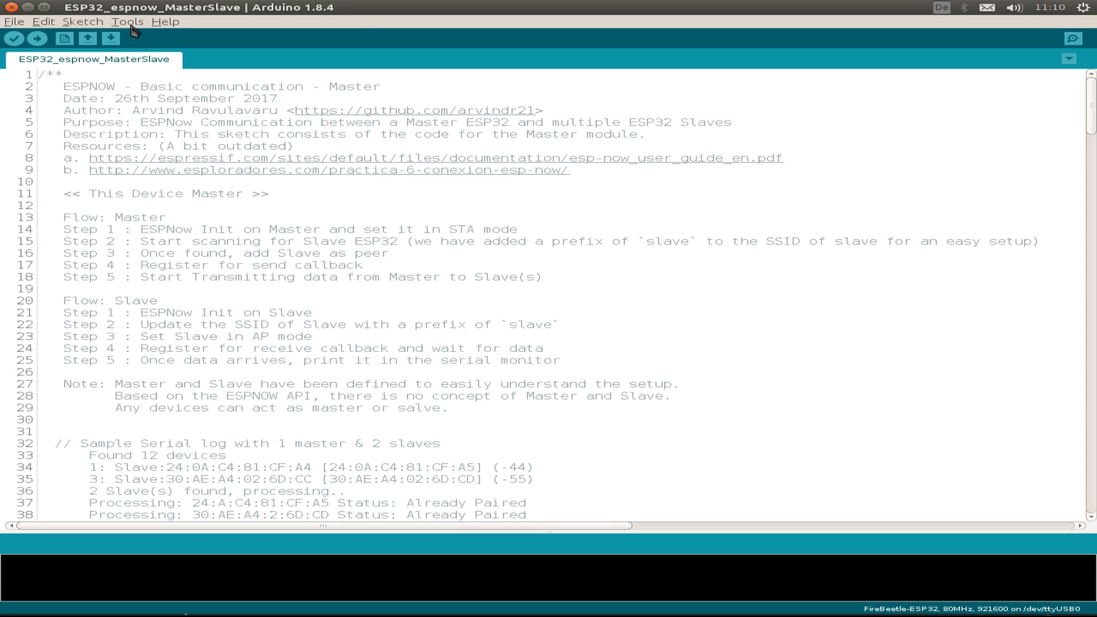
- Set the third window to /dev/ttyUSB2 and lay out all three serial monitors exchanging ESP-NOW messages
click(128, 21)
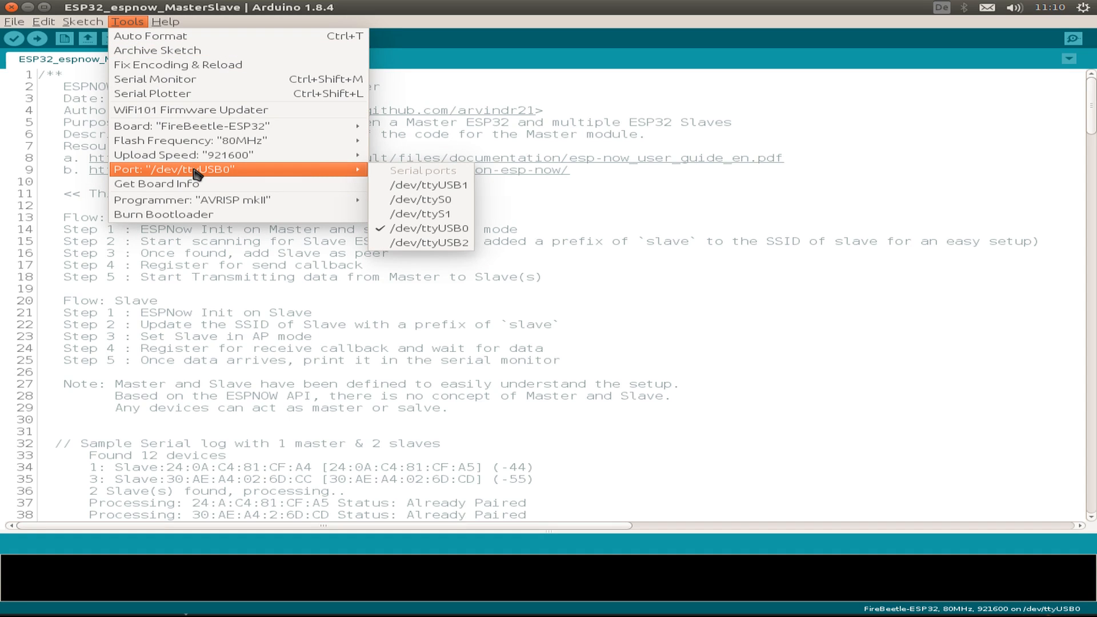
mouse_move(428, 242)
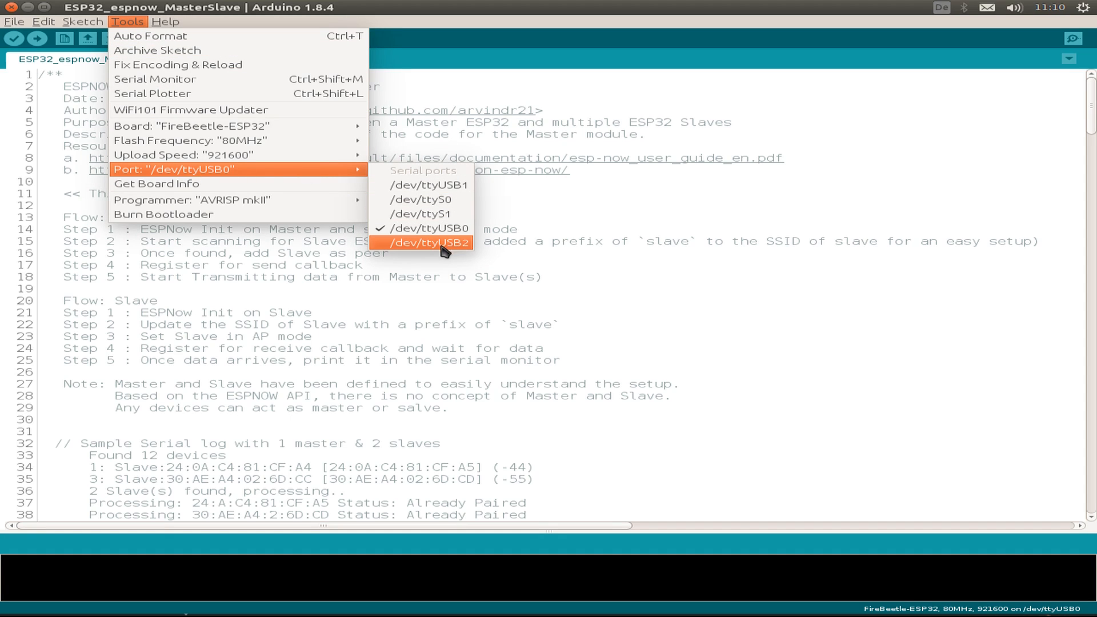
click(426, 243)
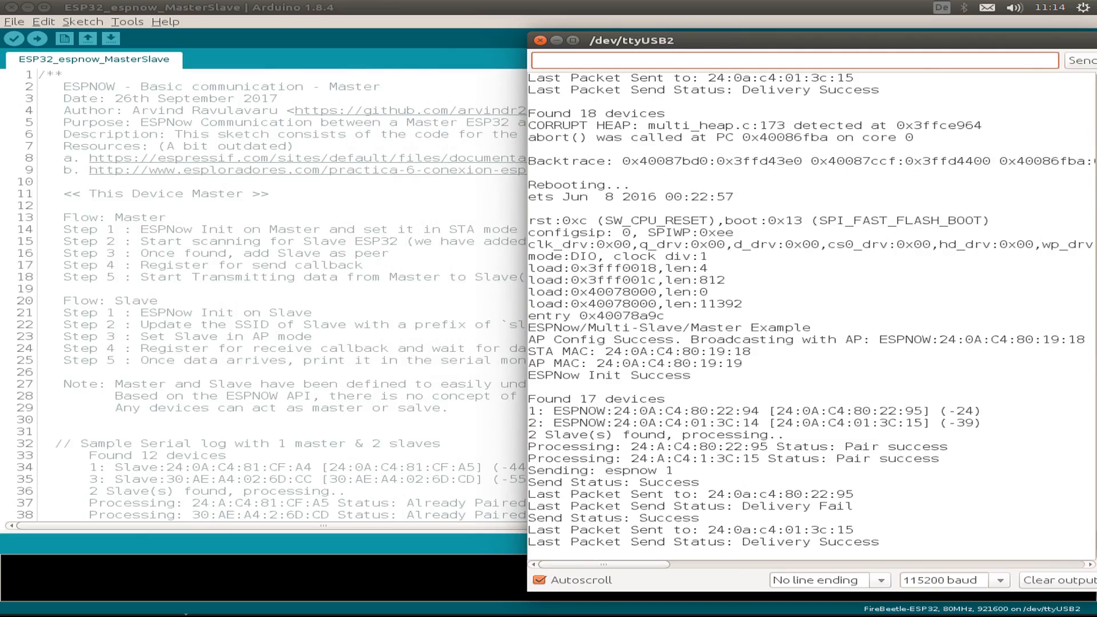
key(super)
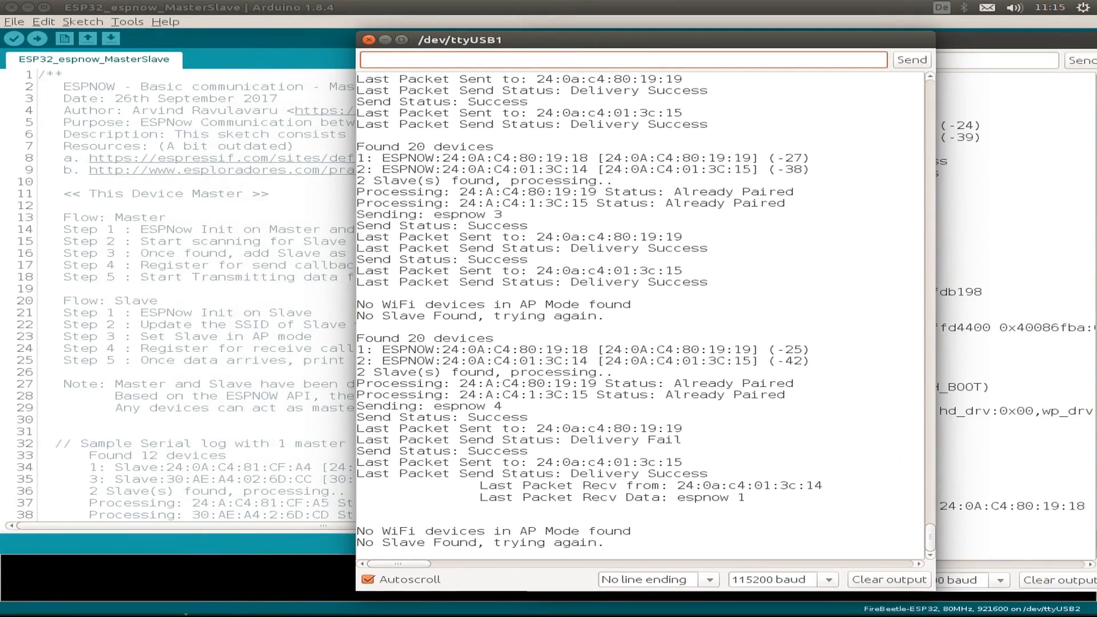
key(super)
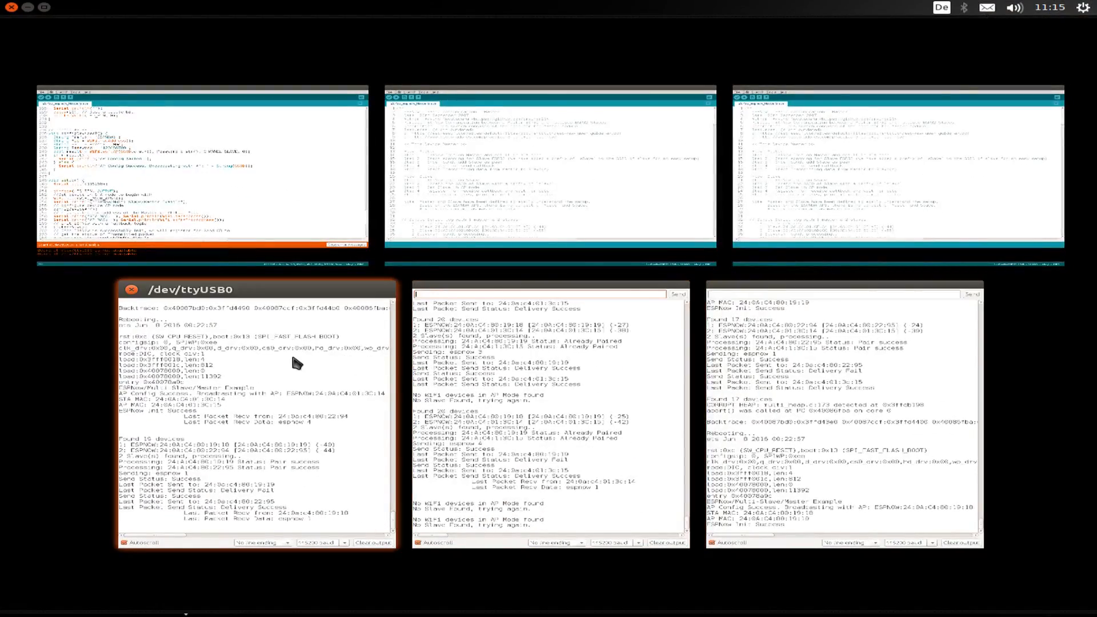